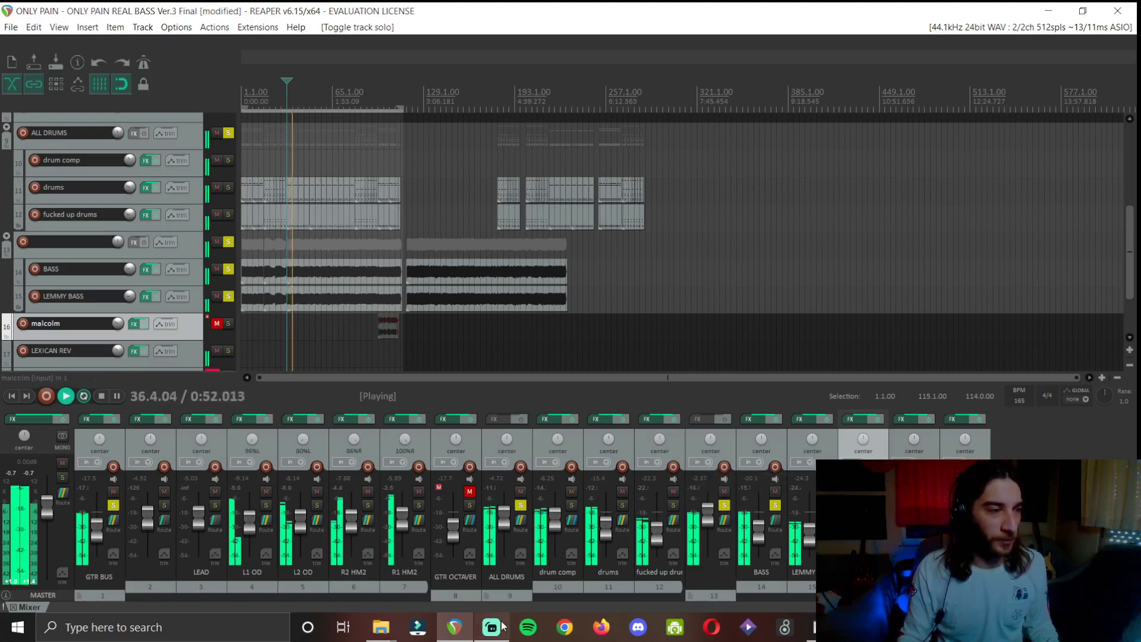
mouse_move(492, 626)
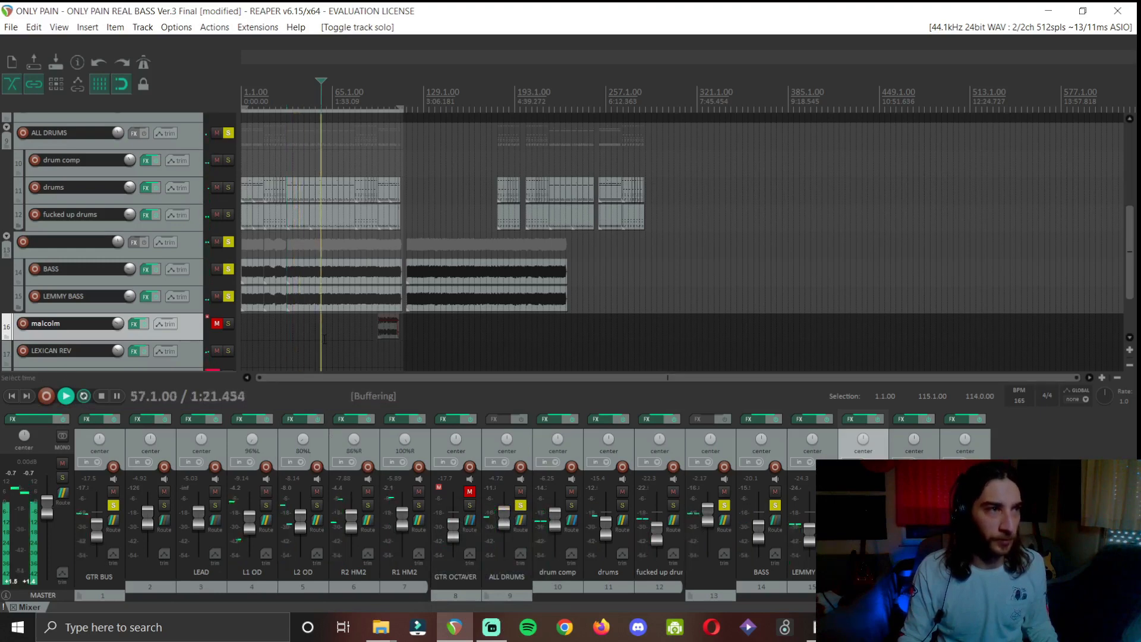
Audition the soloed tracks: play, stop, and restart playback to listen again
left_click(65, 395)
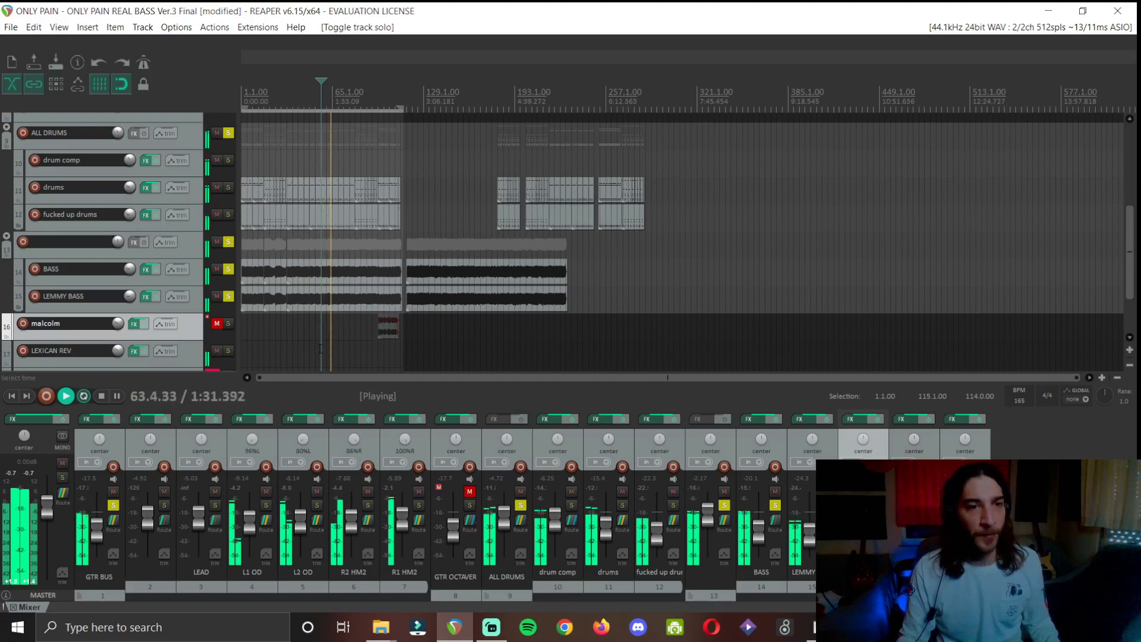
left_click(97, 395)
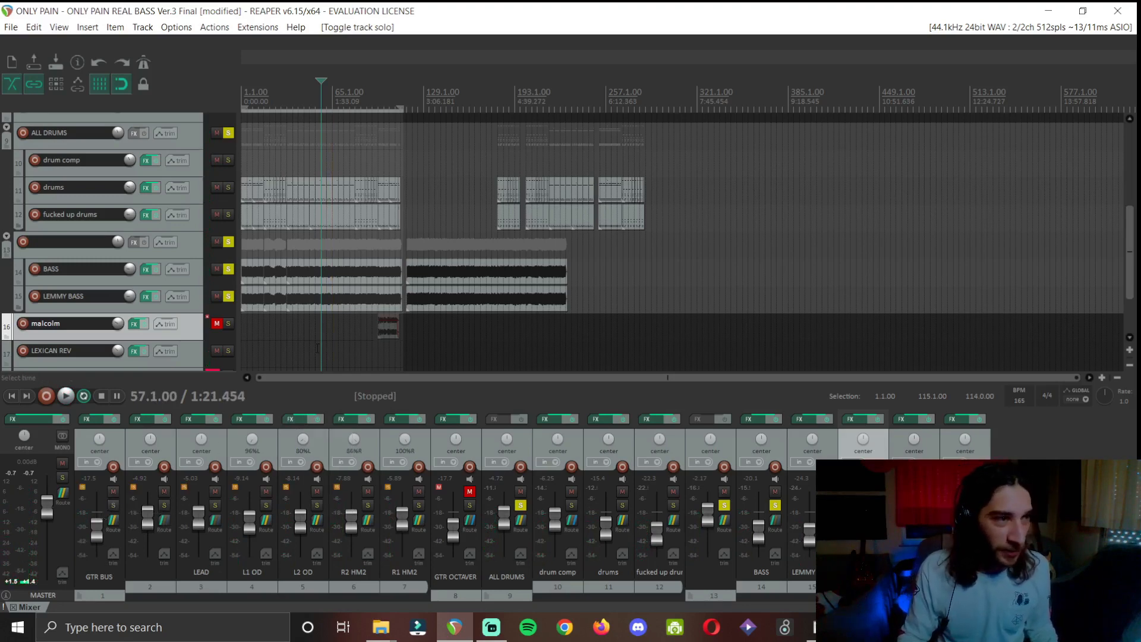
left_click(65, 395)
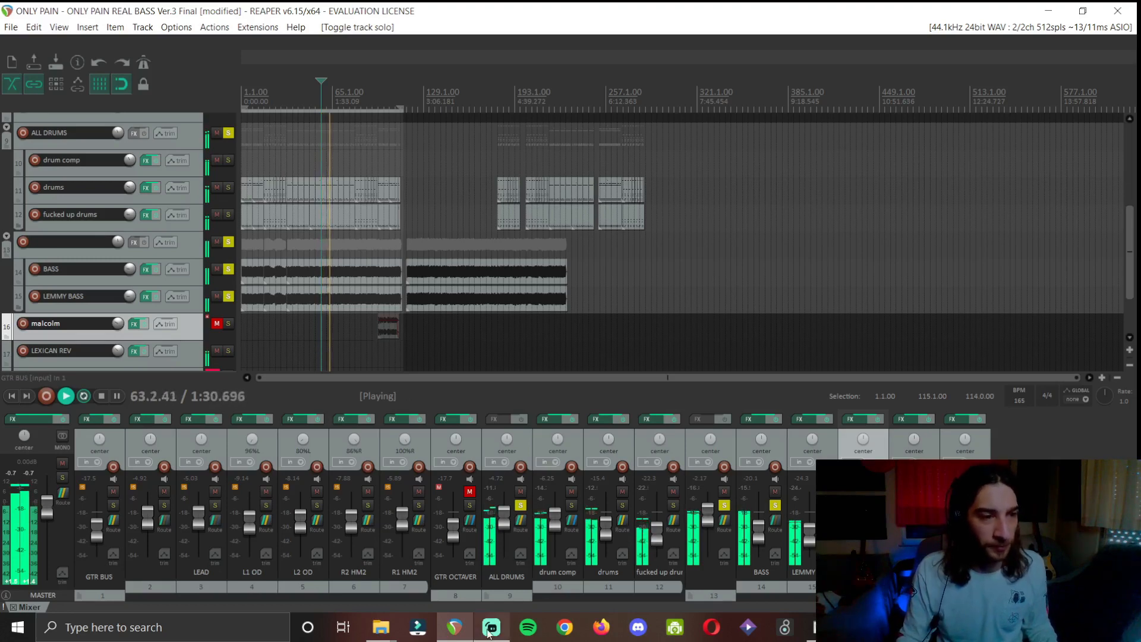
mouse_move(491, 626)
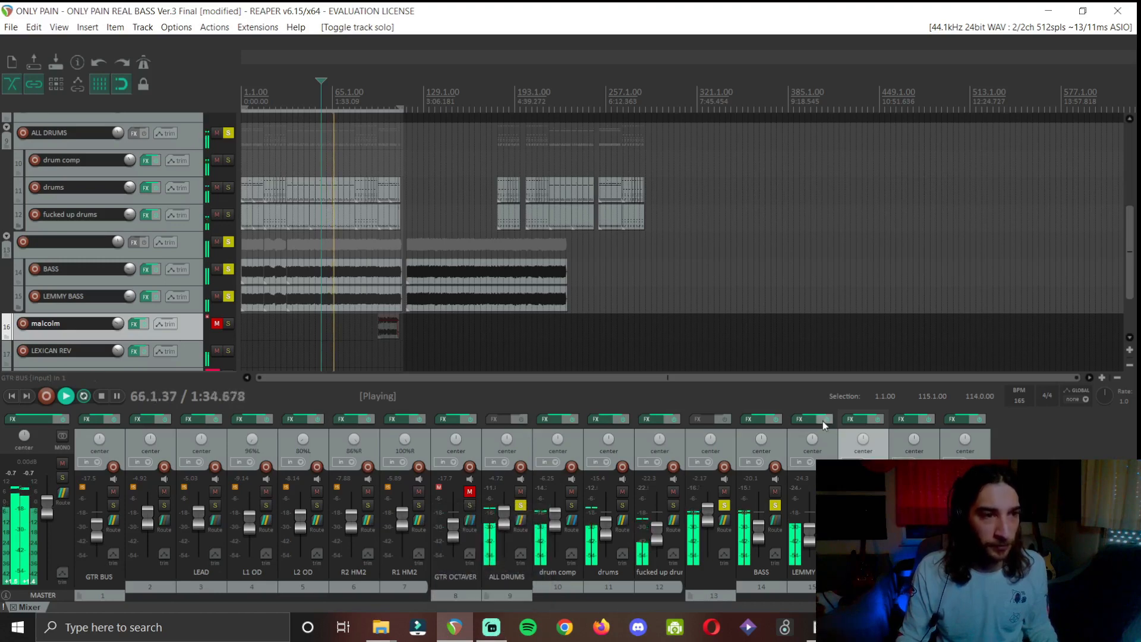
Unsolo the drums and bypass the effects on the BASS and LEMMY BASS tracks
left_click(96, 395)
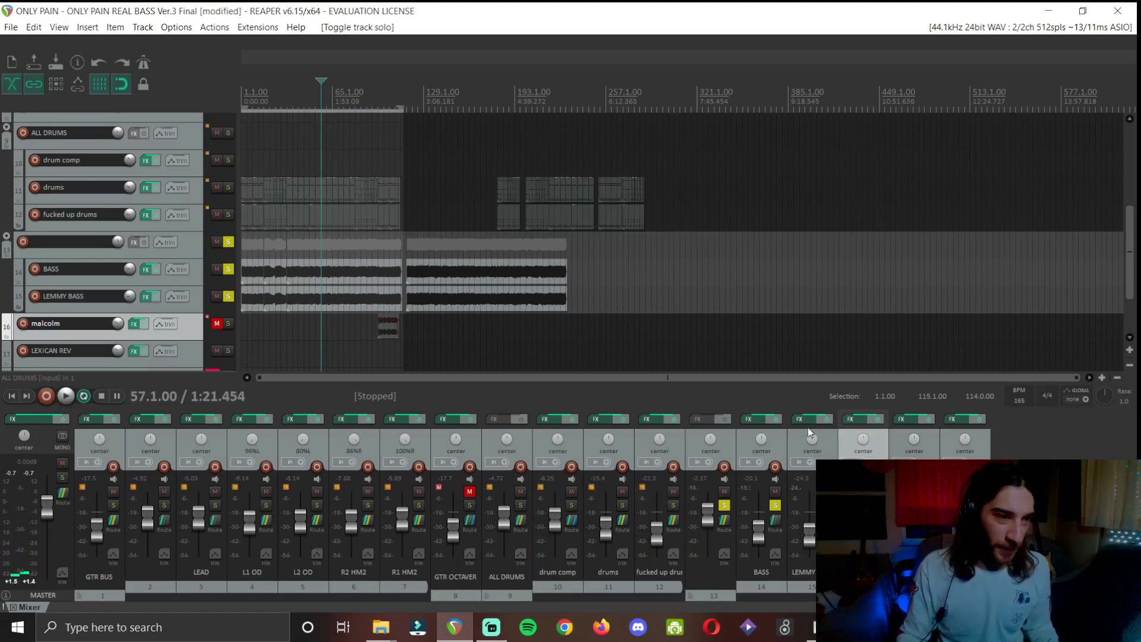
left_click(150, 269)
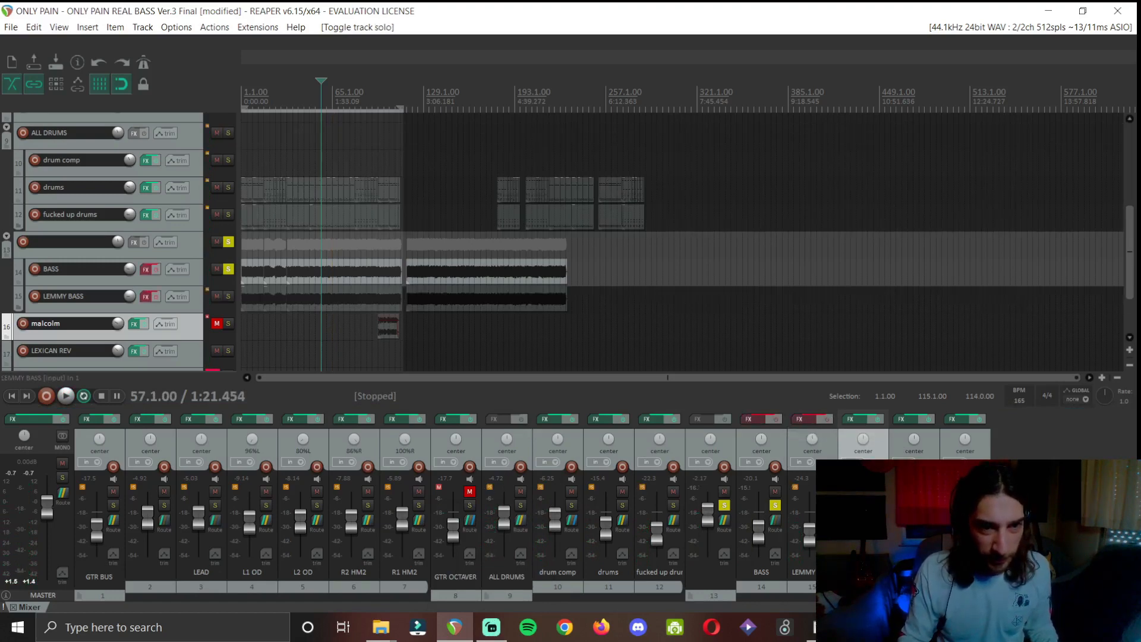
mouse_move(697, 506)
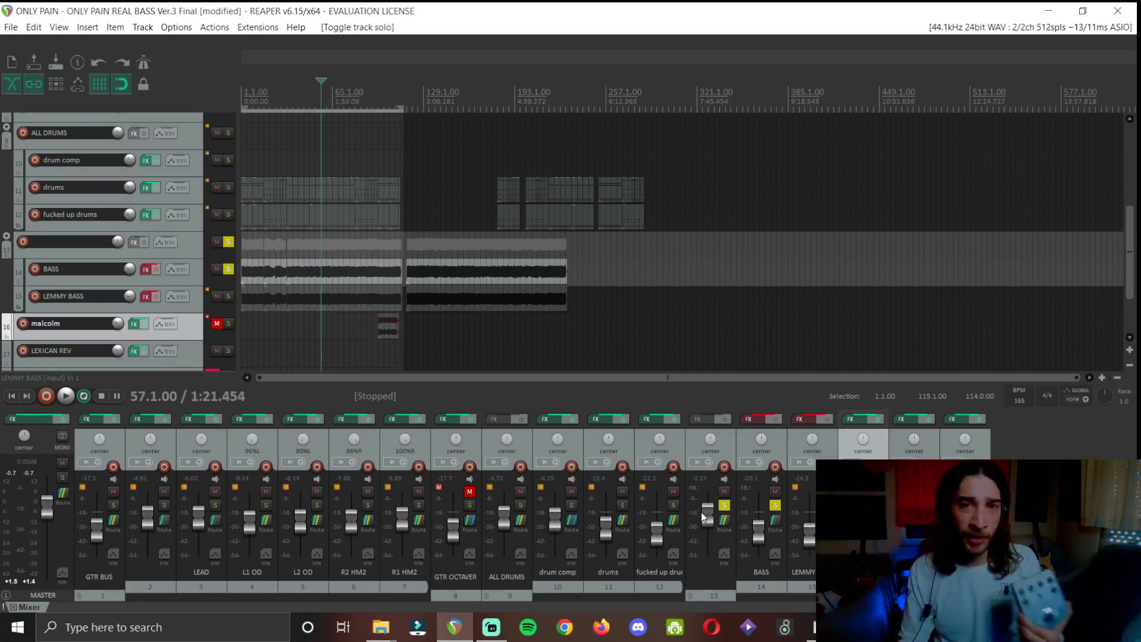
mouse_move(706, 524)
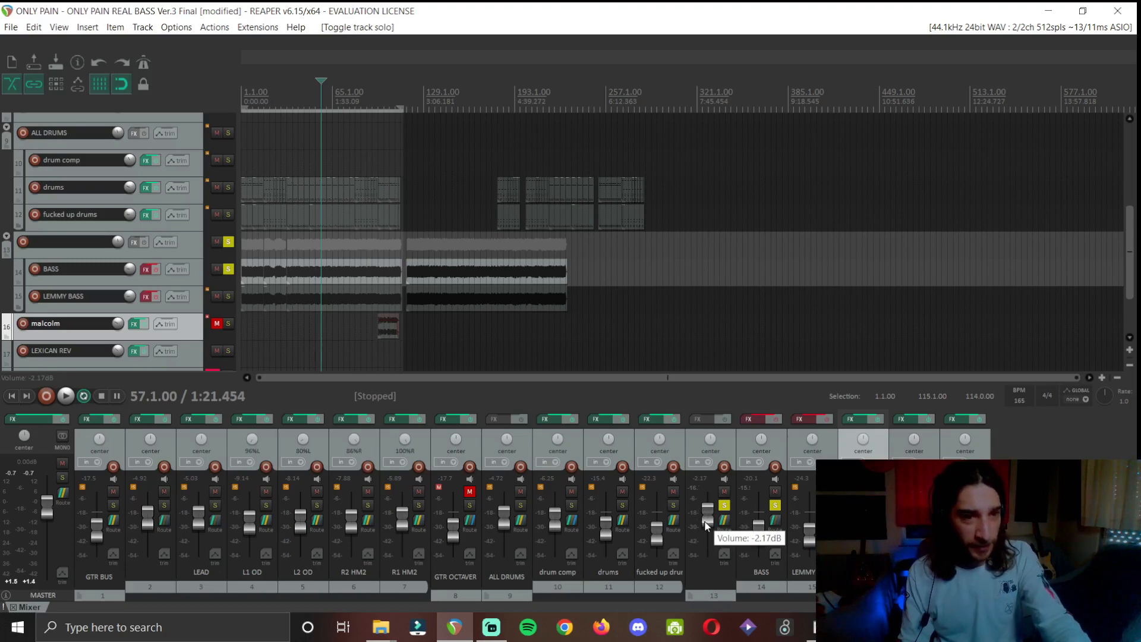
left_click(65, 396)
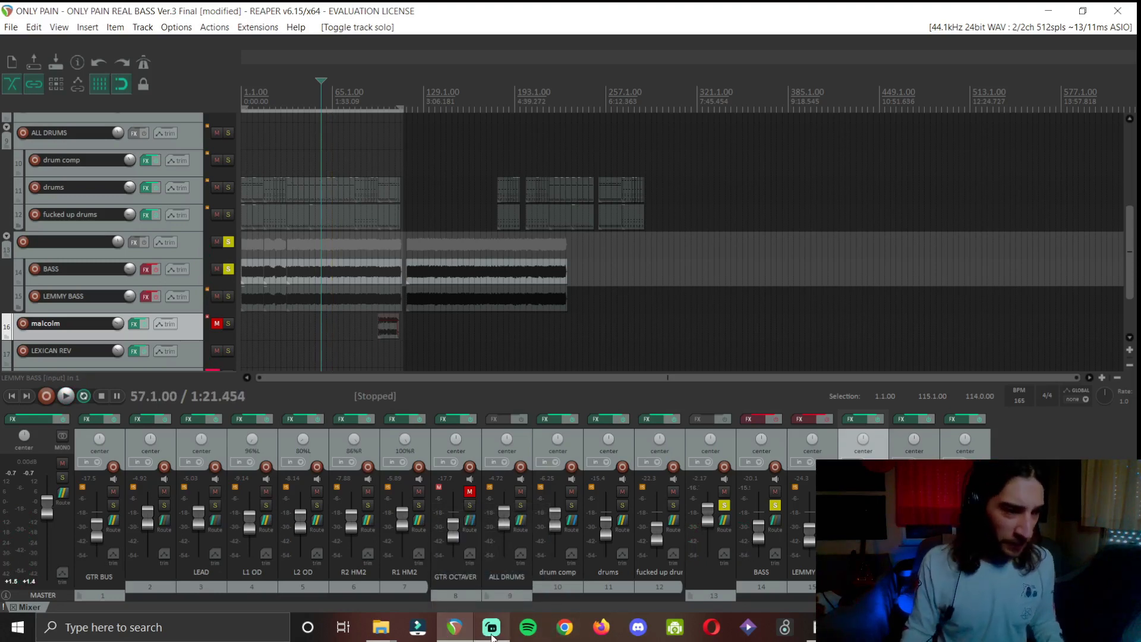
mouse_move(491, 626)
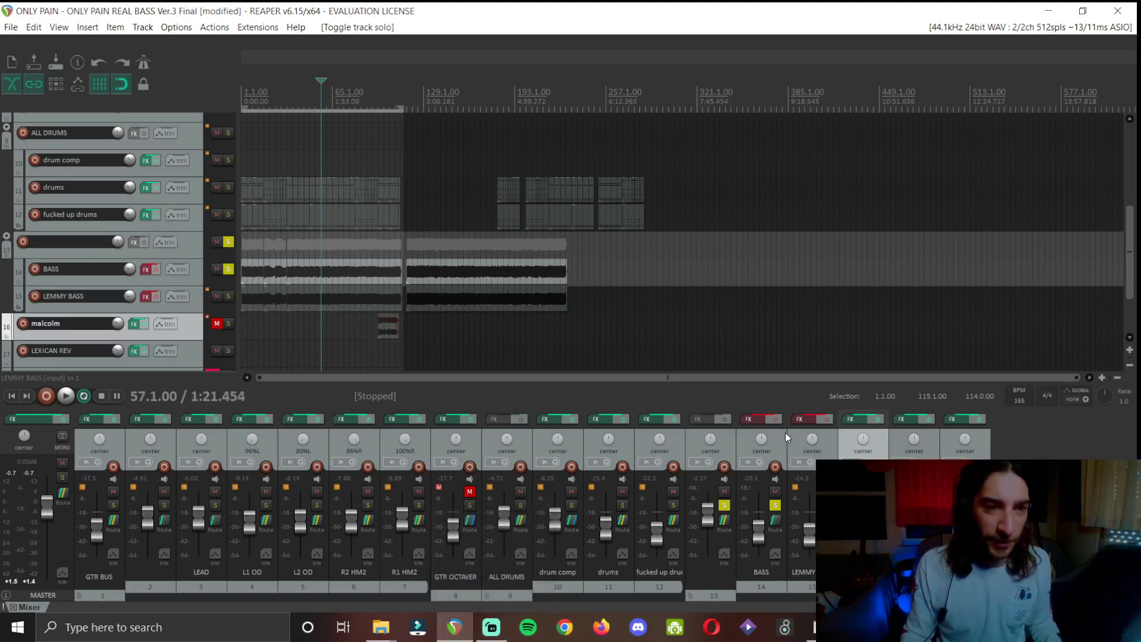
mouse_move(794, 452)
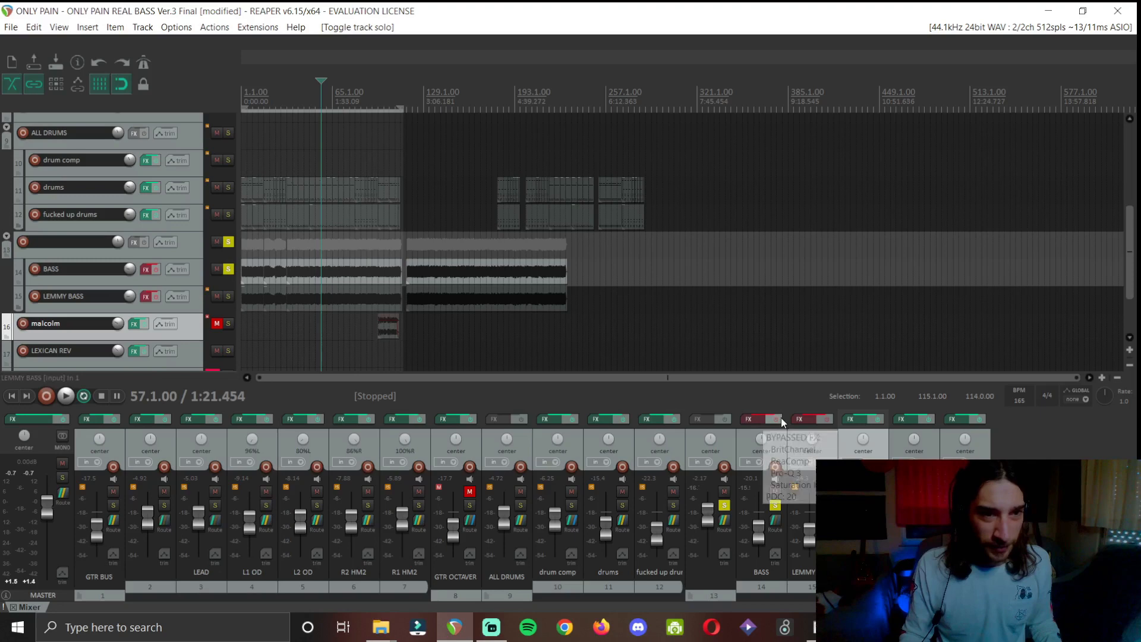
In the BASS FX chain, switch off Pro-Q 3 and the others, leaving BritChannel enabled and displayed
left_click(761, 419)
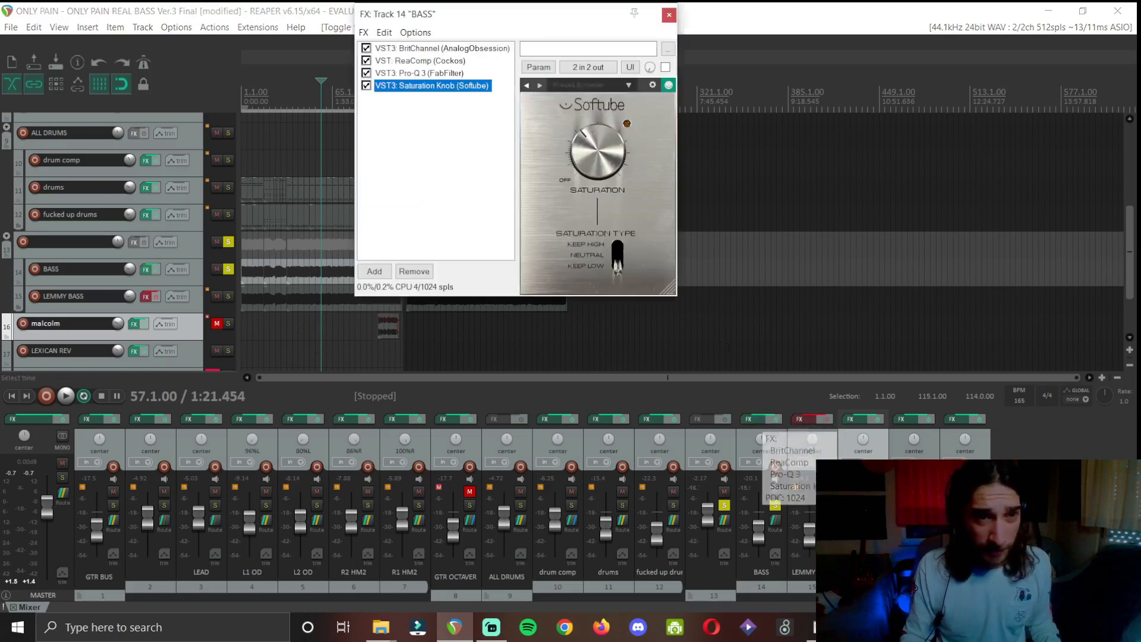
left_click(366, 48)
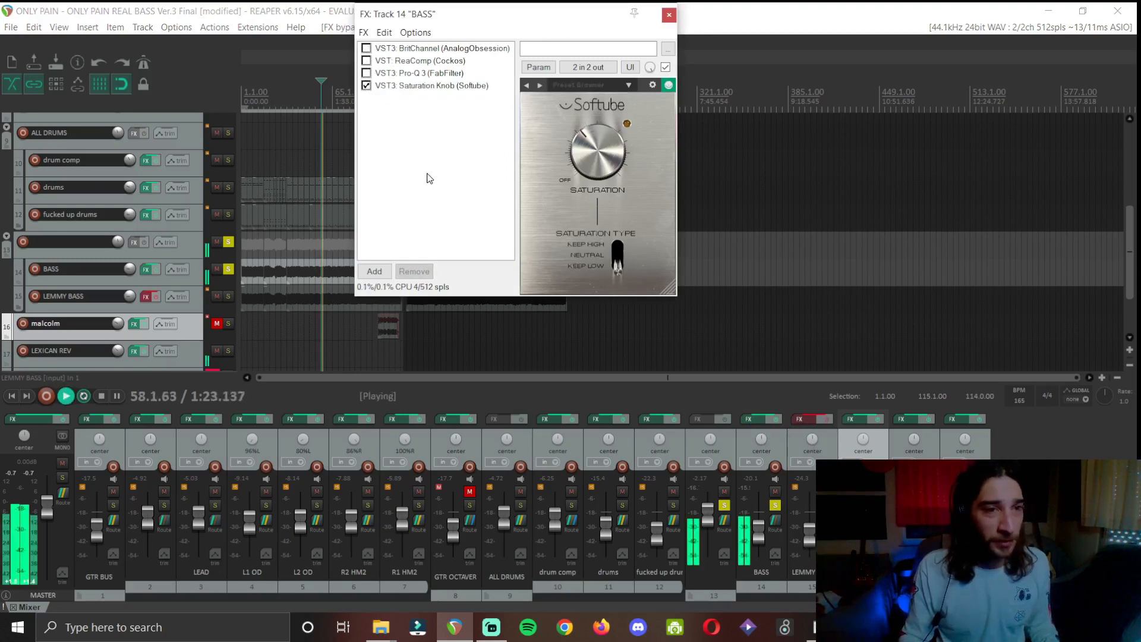
left_click(366, 72)
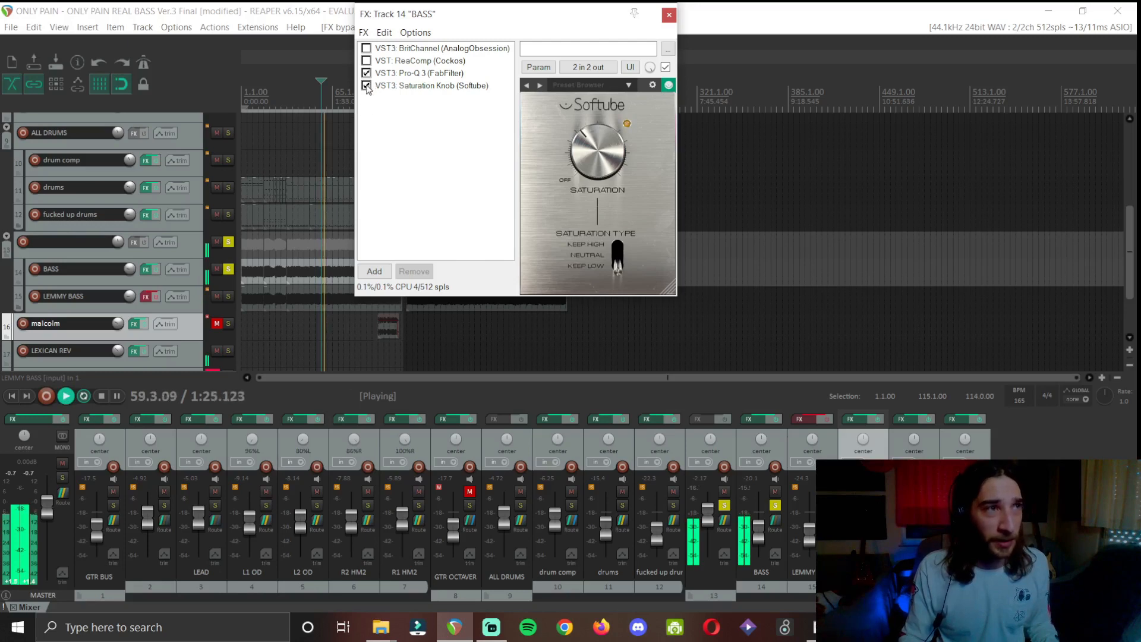
left_click(366, 85)
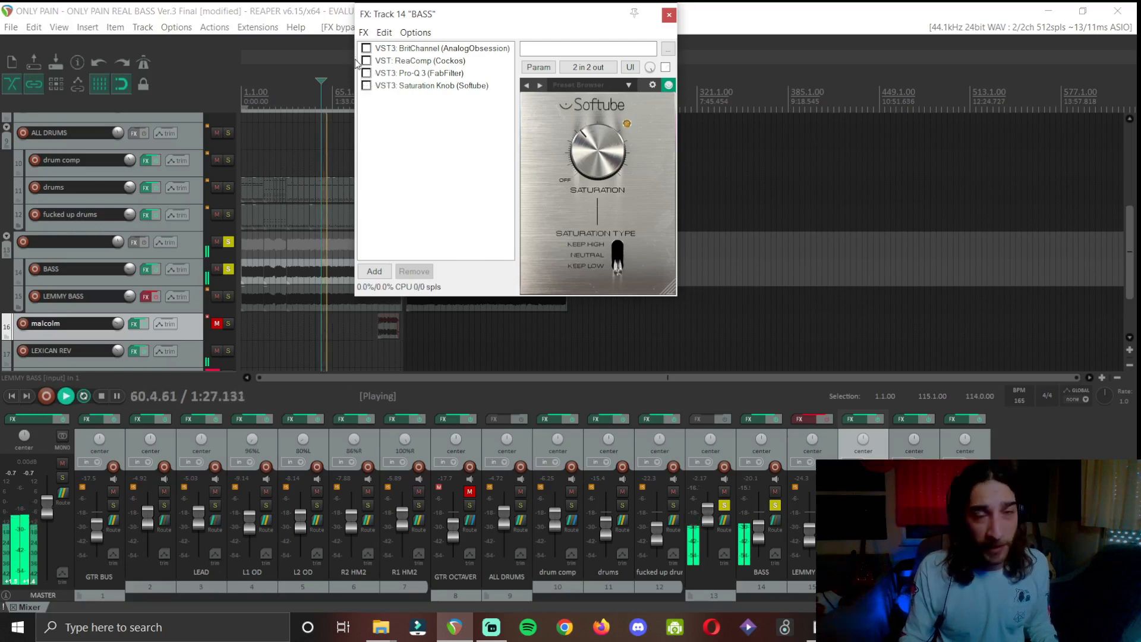
left_click(367, 48)
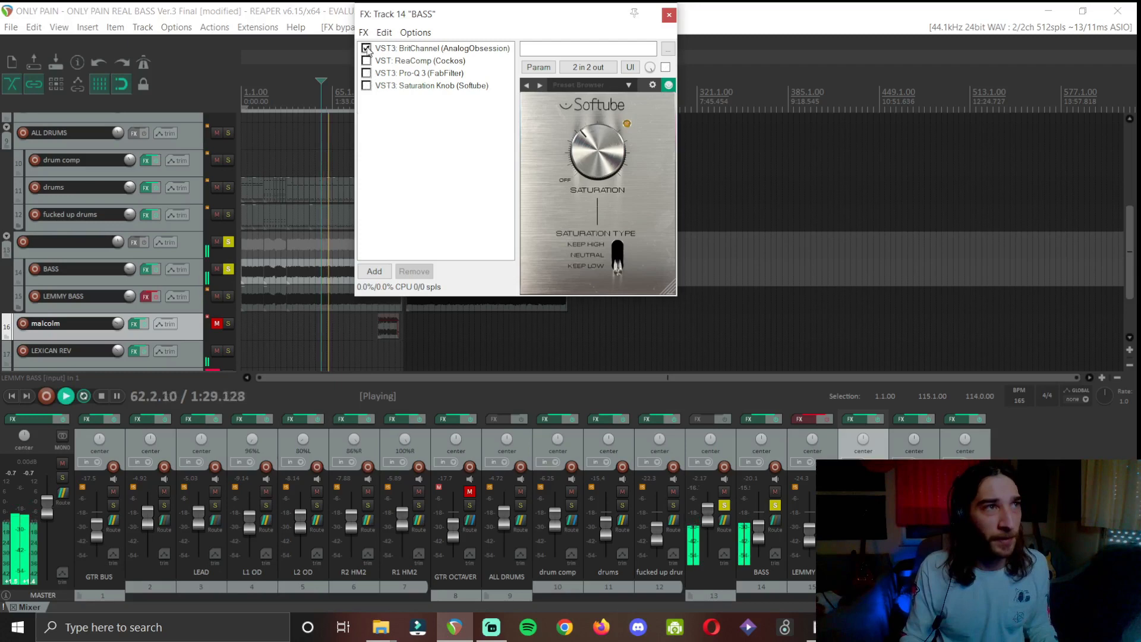
left_click(441, 48)
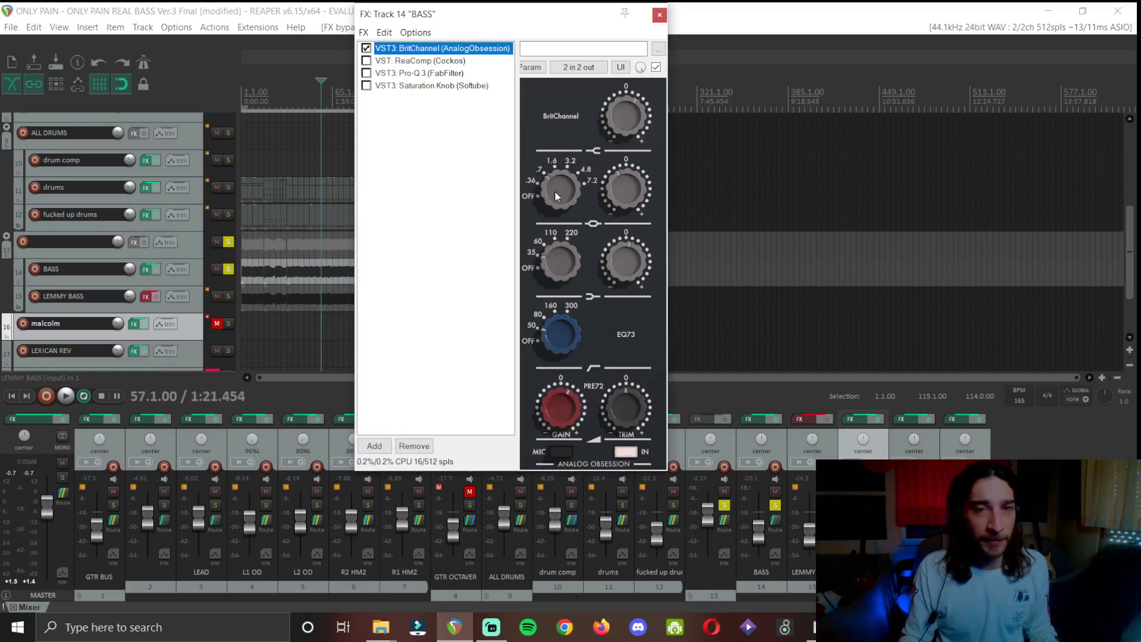
mouse_move(573, 298)
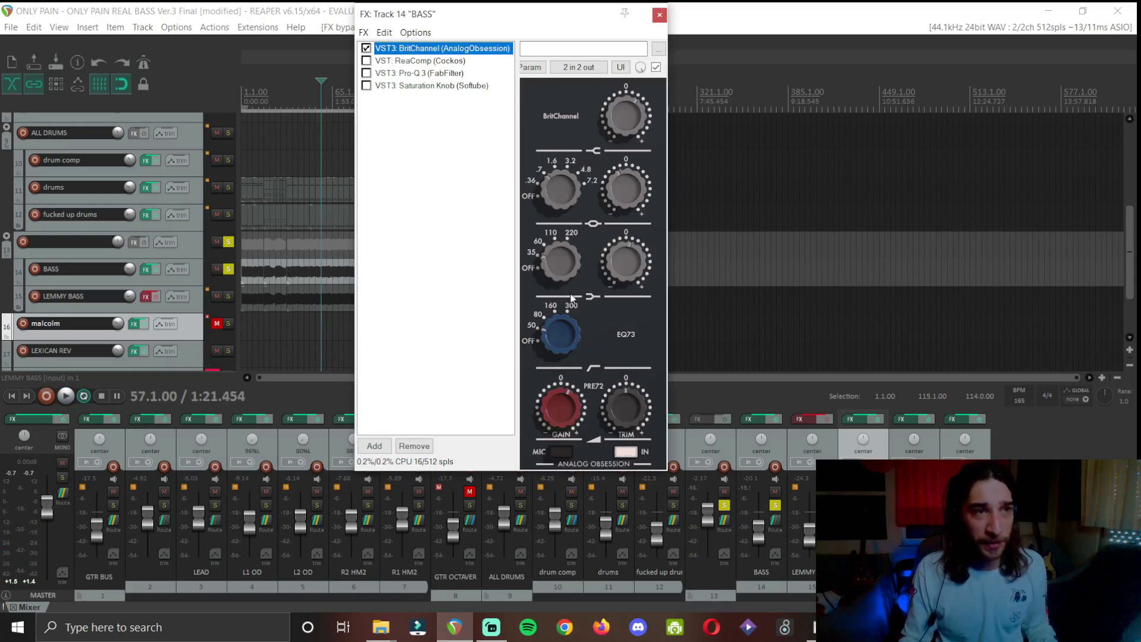
mouse_move(564, 139)
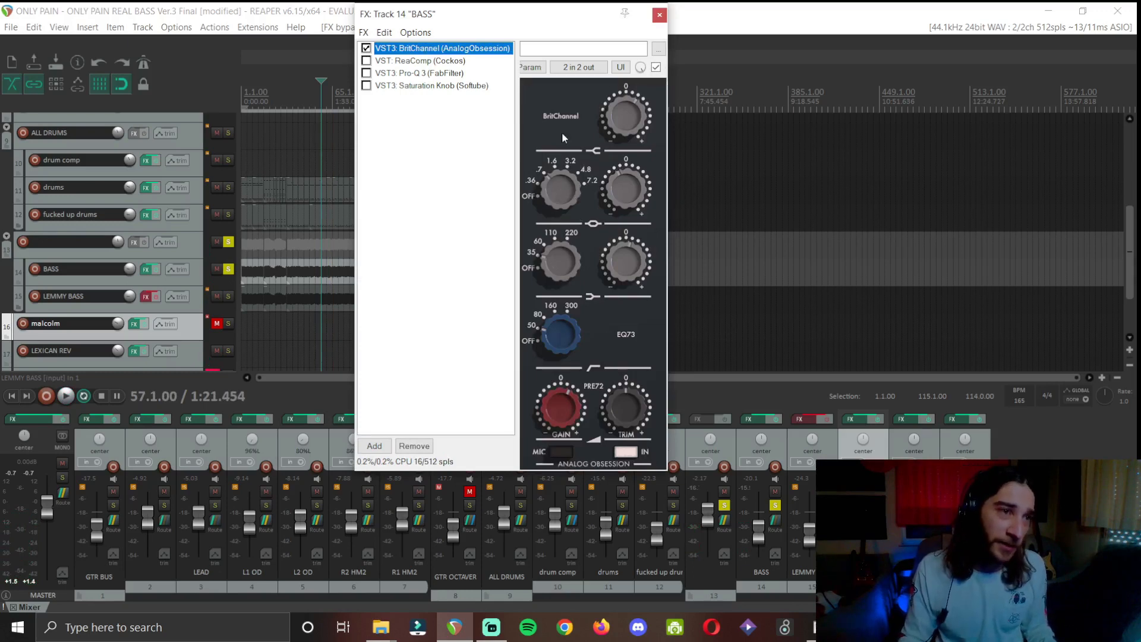
mouse_move(420, 137)
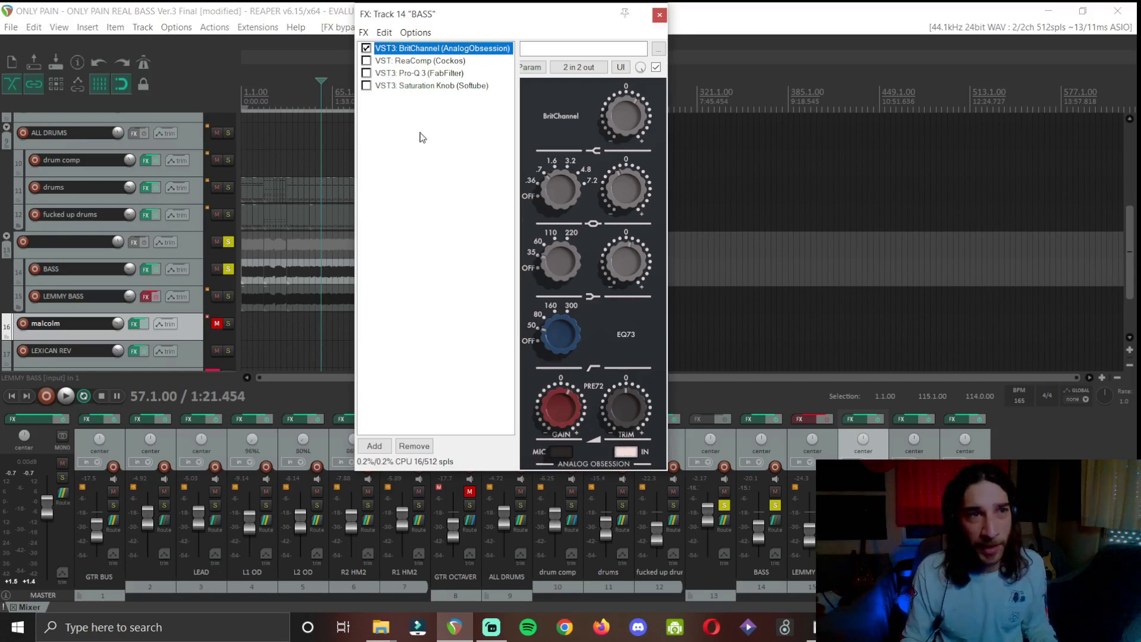
Enable ReaComp after BritChannel, audition the bass through both, then display Pro-Q 3
left_click(420, 60)
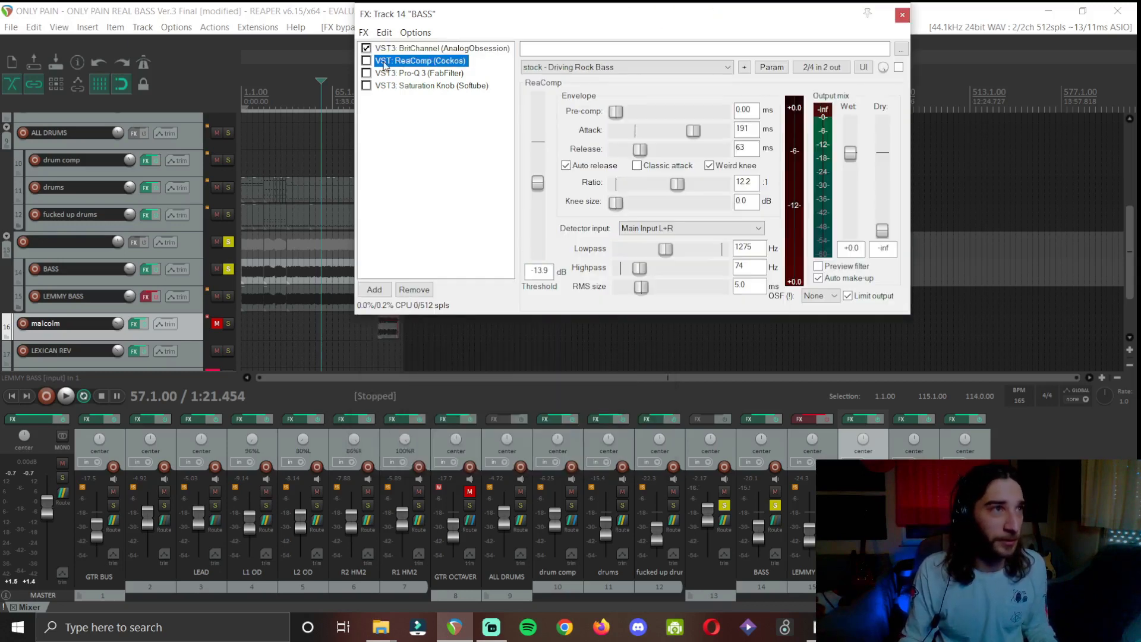
left_click(367, 60)
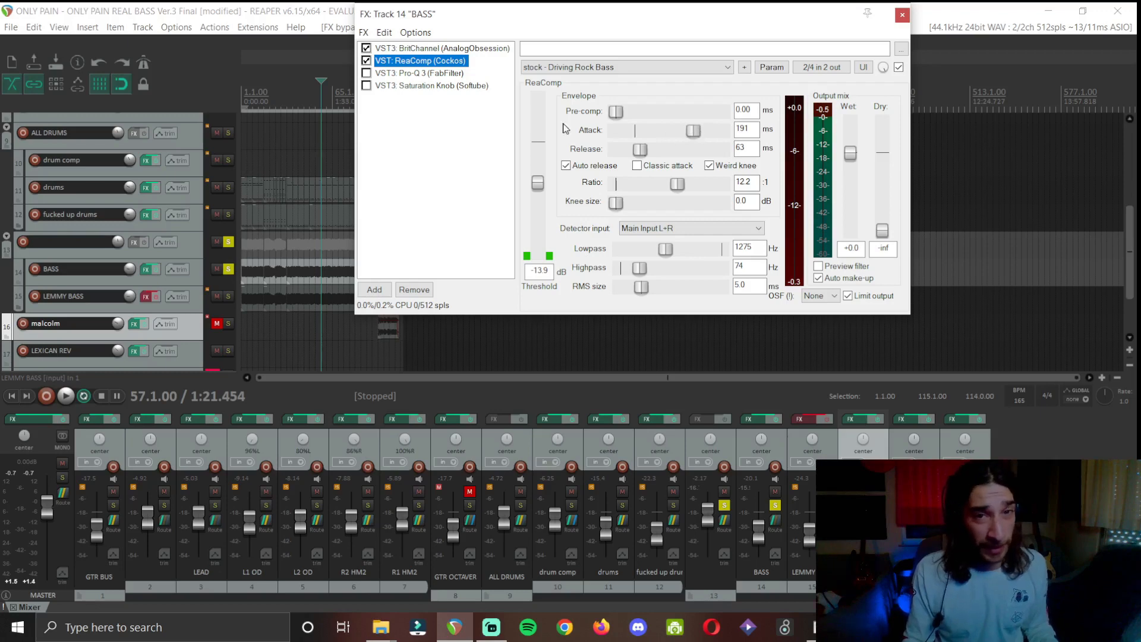
left_click(64, 395)
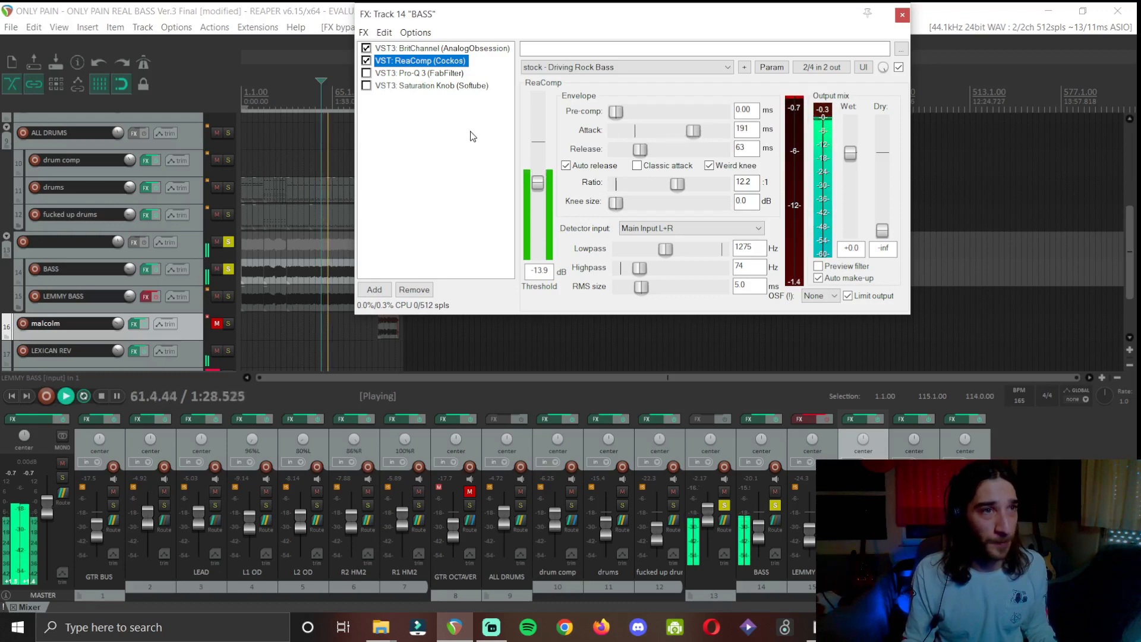
left_click(114, 395)
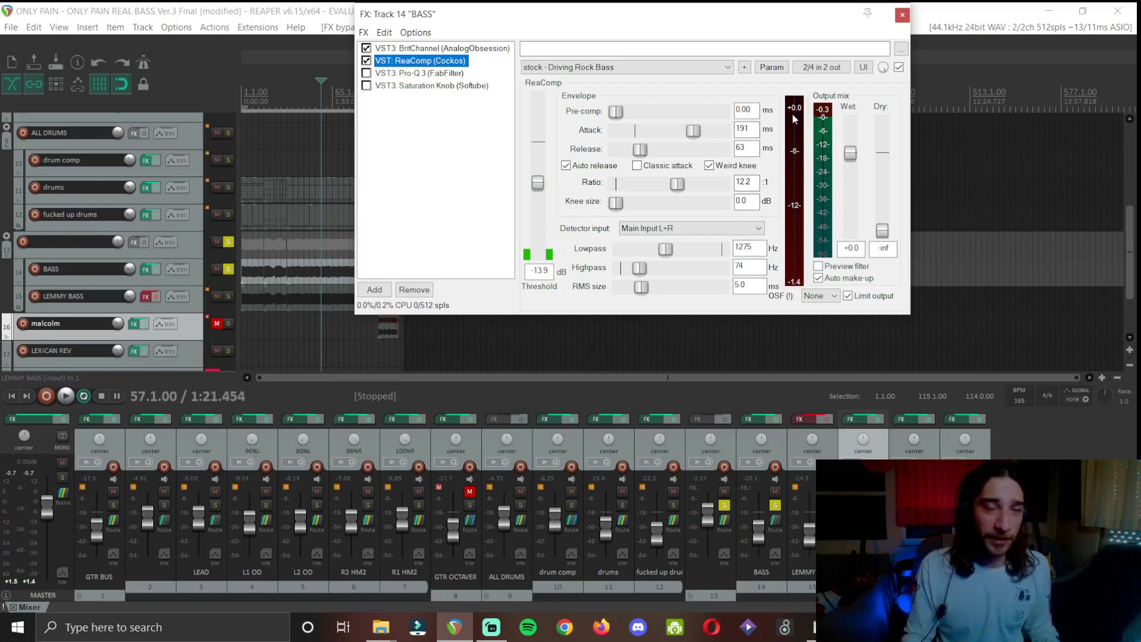
left_click(419, 72)
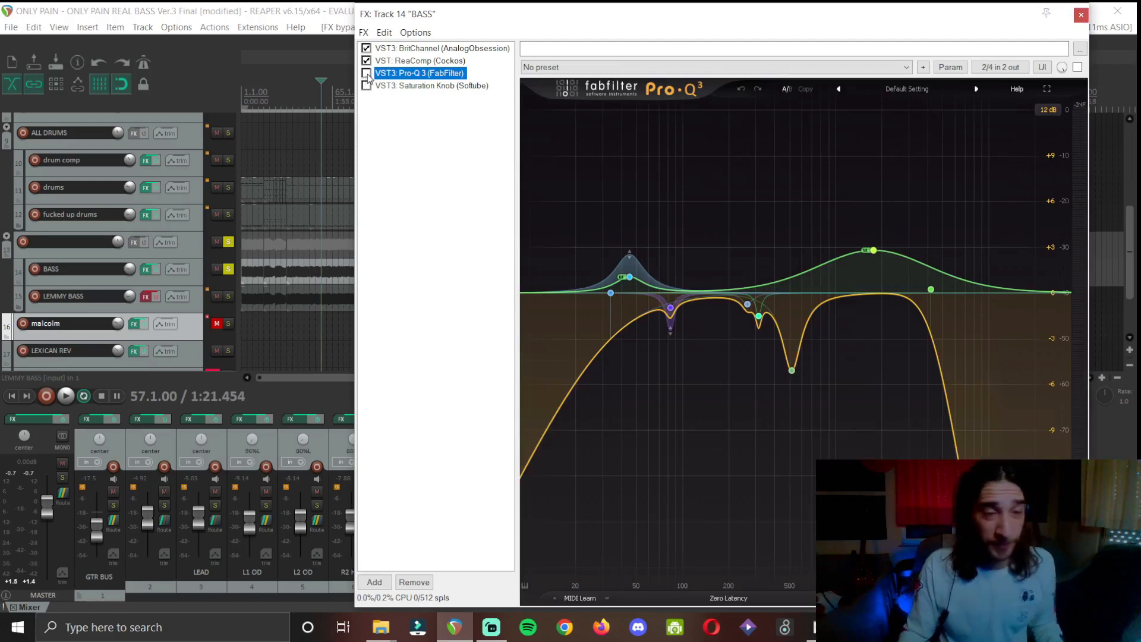
Enable Pro-Q 3 and Saturation Knob on the BASS track, then close its FX window
left_click(366, 73)
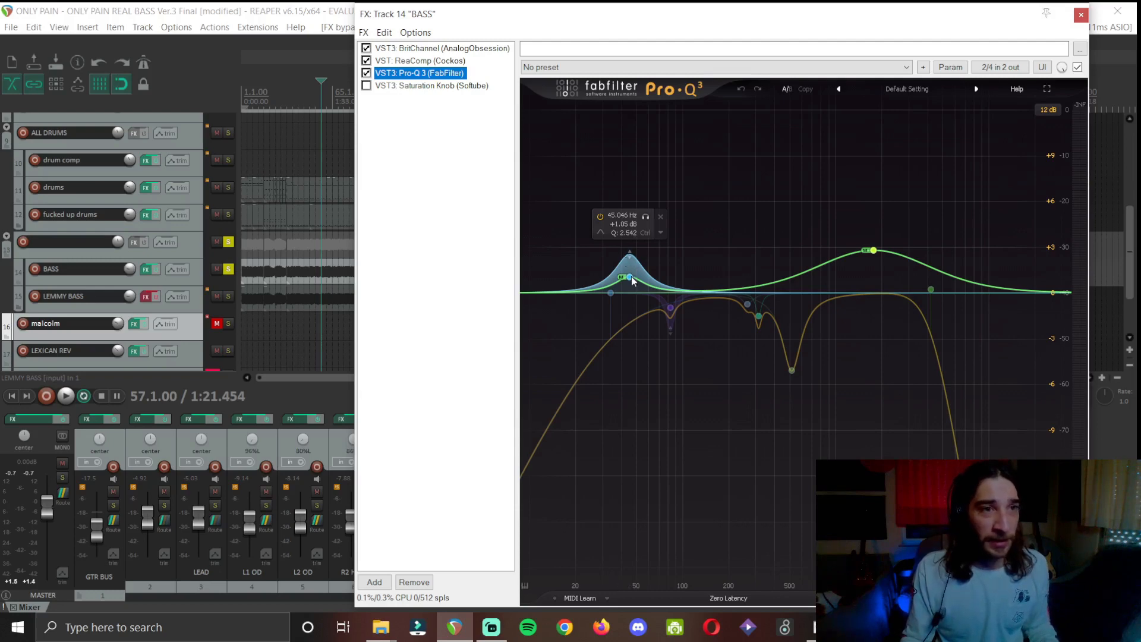
mouse_move(622, 242)
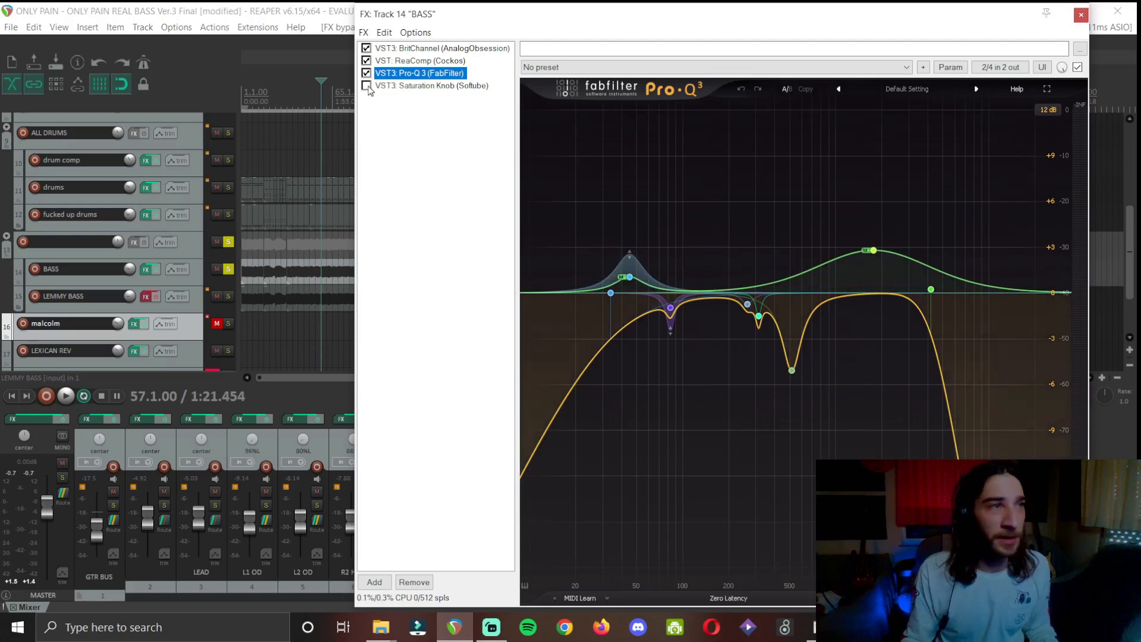
left_click(367, 85)
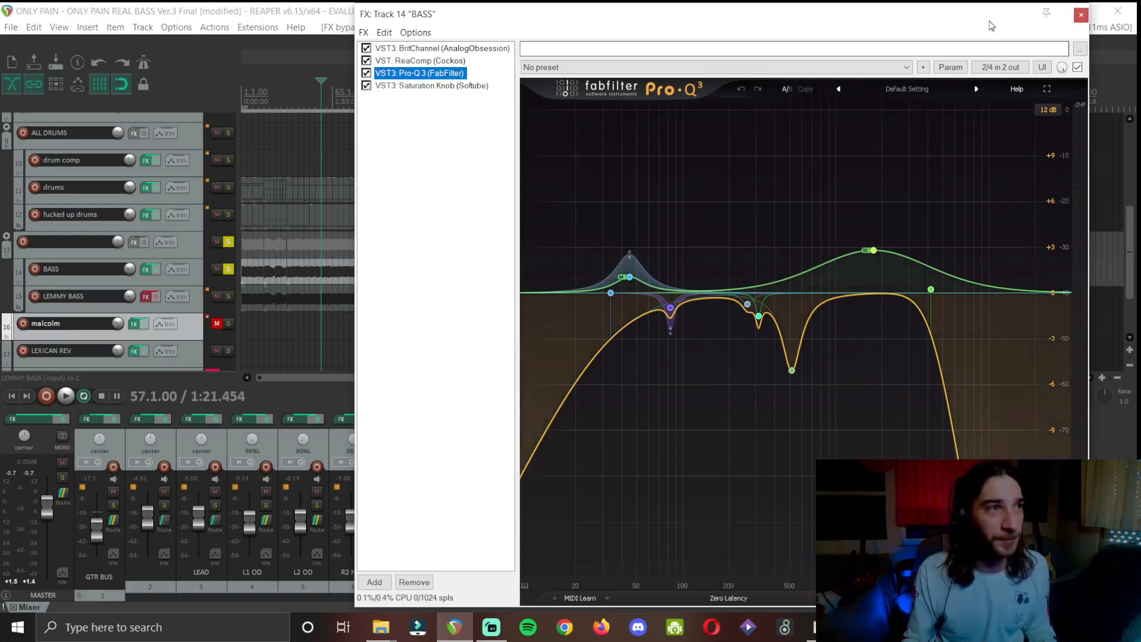
left_click(1080, 14)
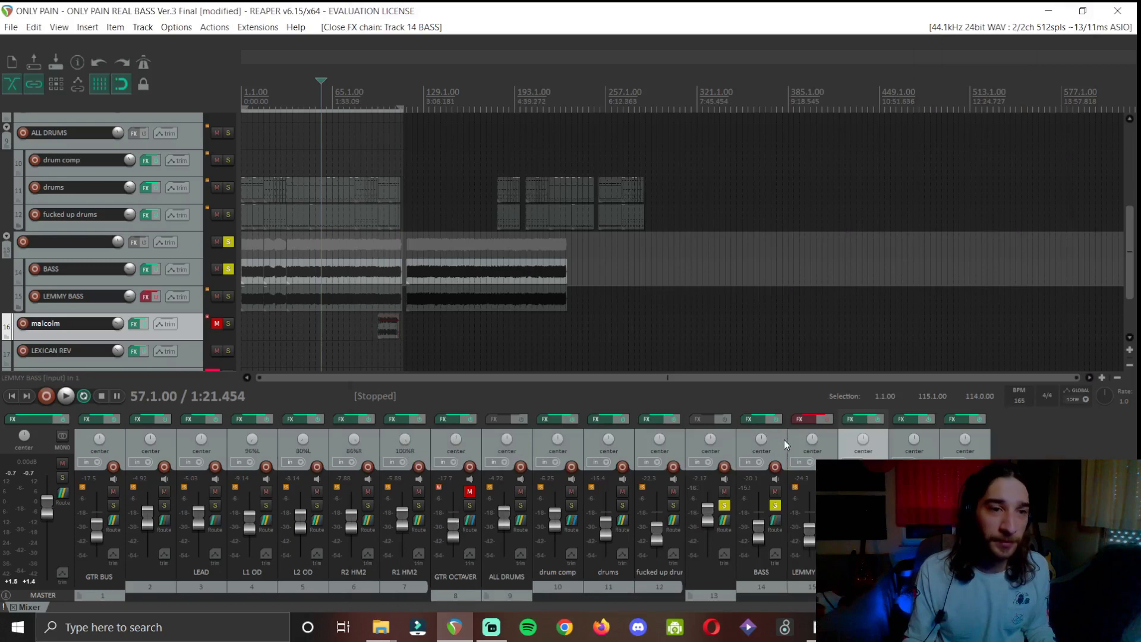
Play the mix and toggle the BASS track's effects bypass to compare
left_click(761, 419)
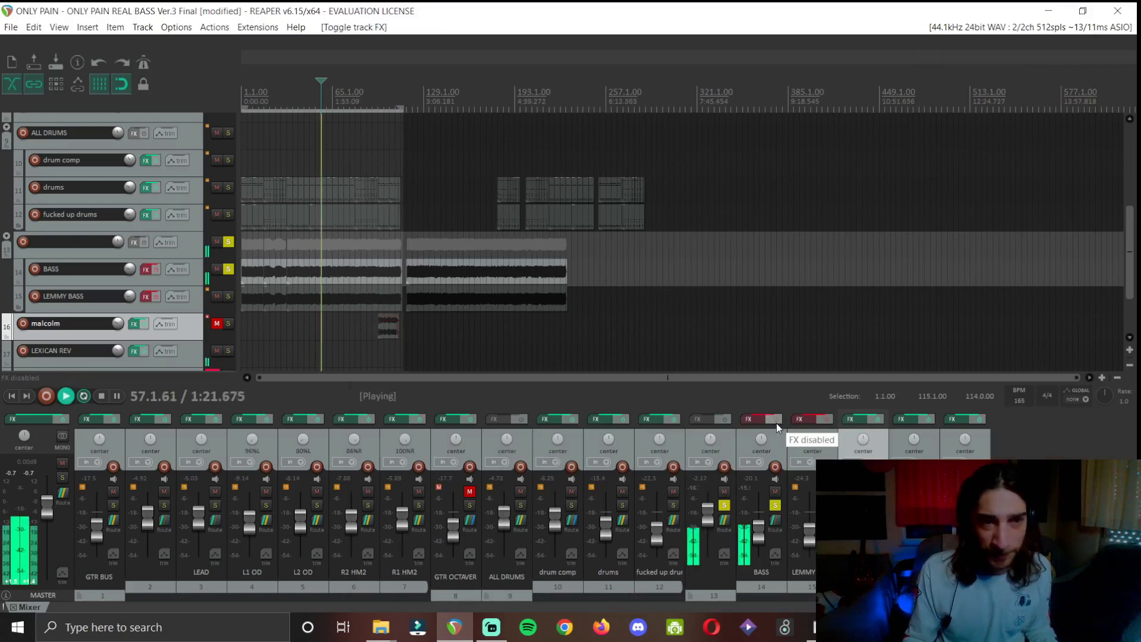
left_click(760, 419)
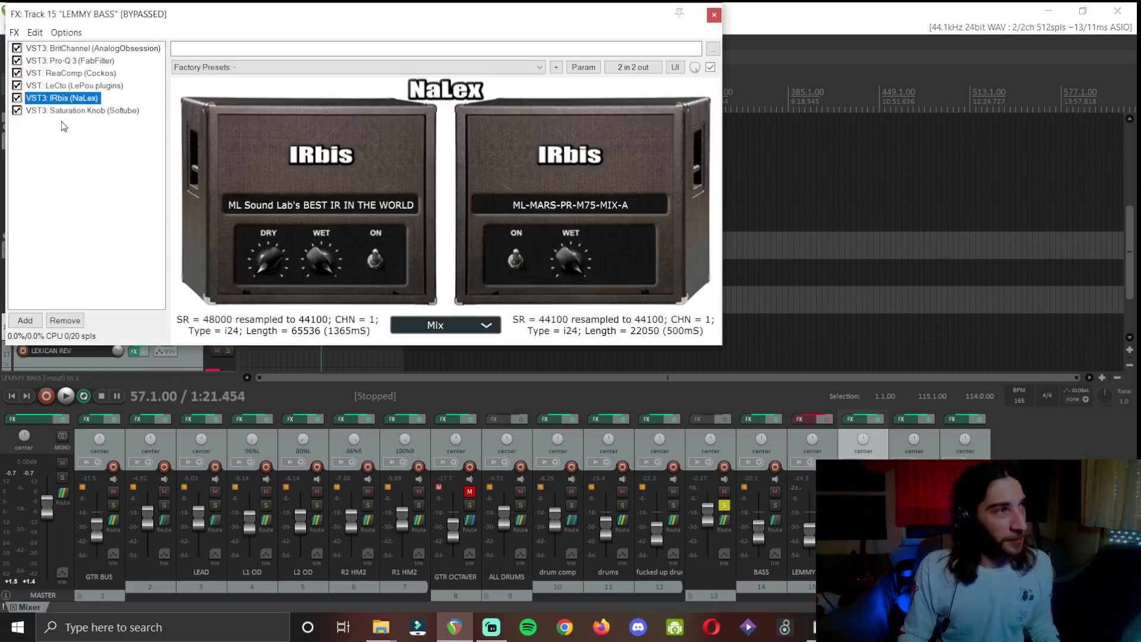
mouse_move(163, 157)
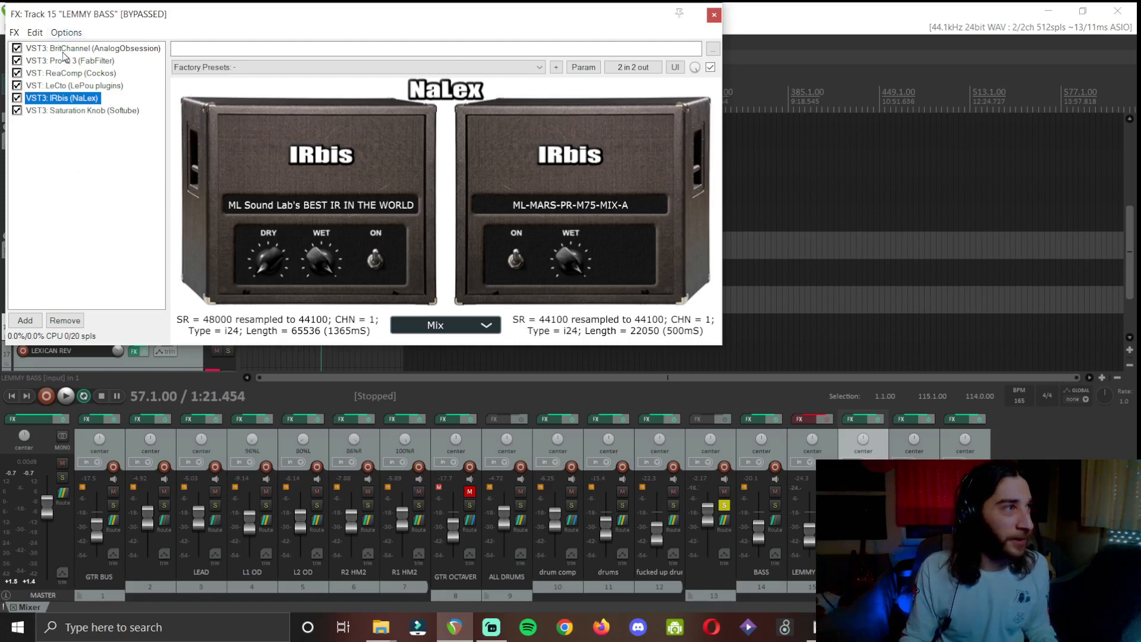
mouse_move(750, 395)
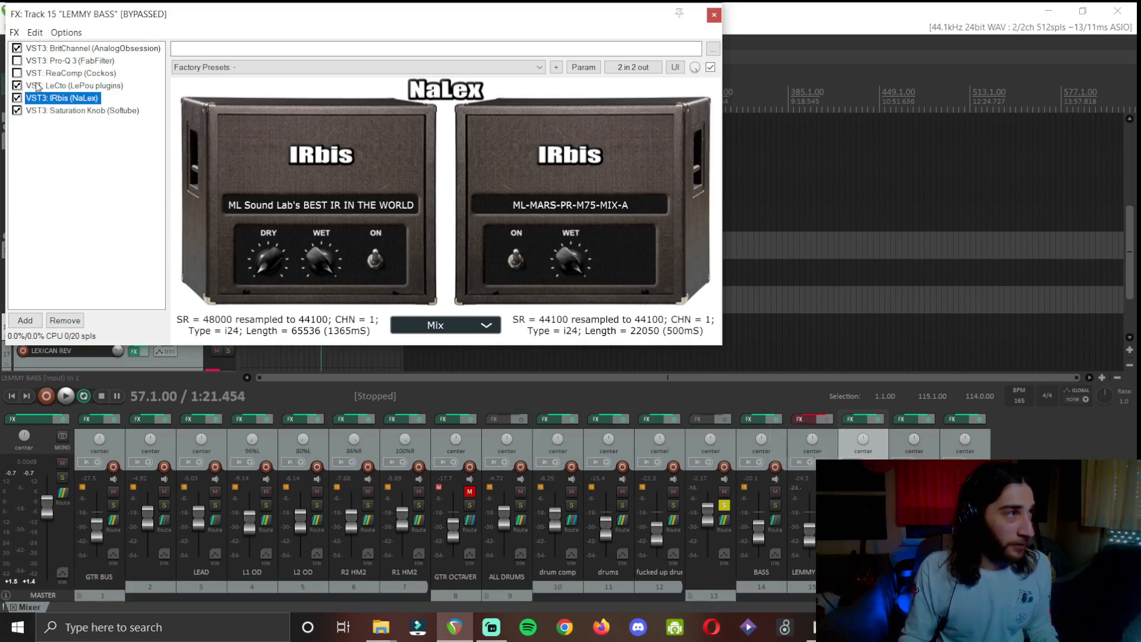
View LeCto and switch off Saturation Knob in the LEMMY BASS chain
left_click(77, 84)
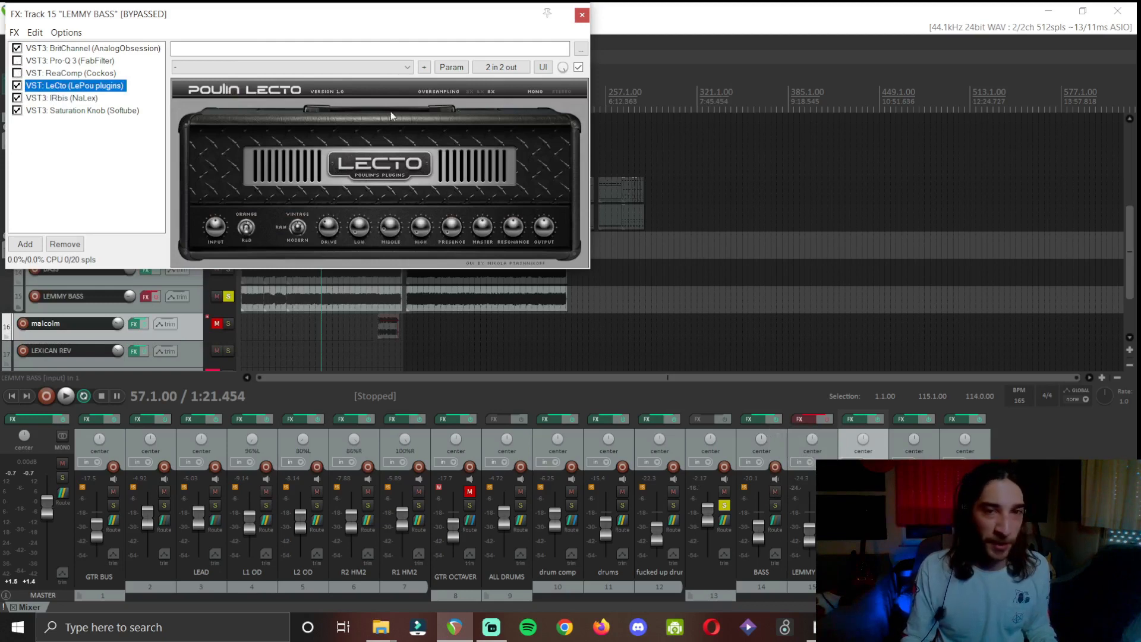
left_click(62, 98)
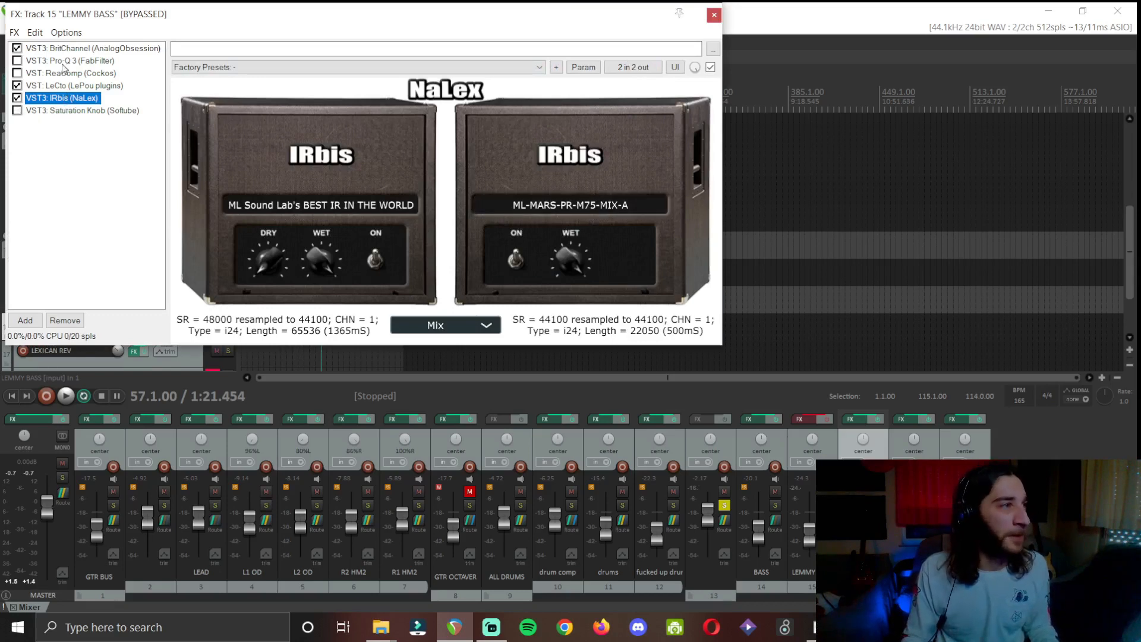
Show Pro-Q 3, disable BritChannel, and toggle LeCto and IRbis off and back on
left_click(70, 61)
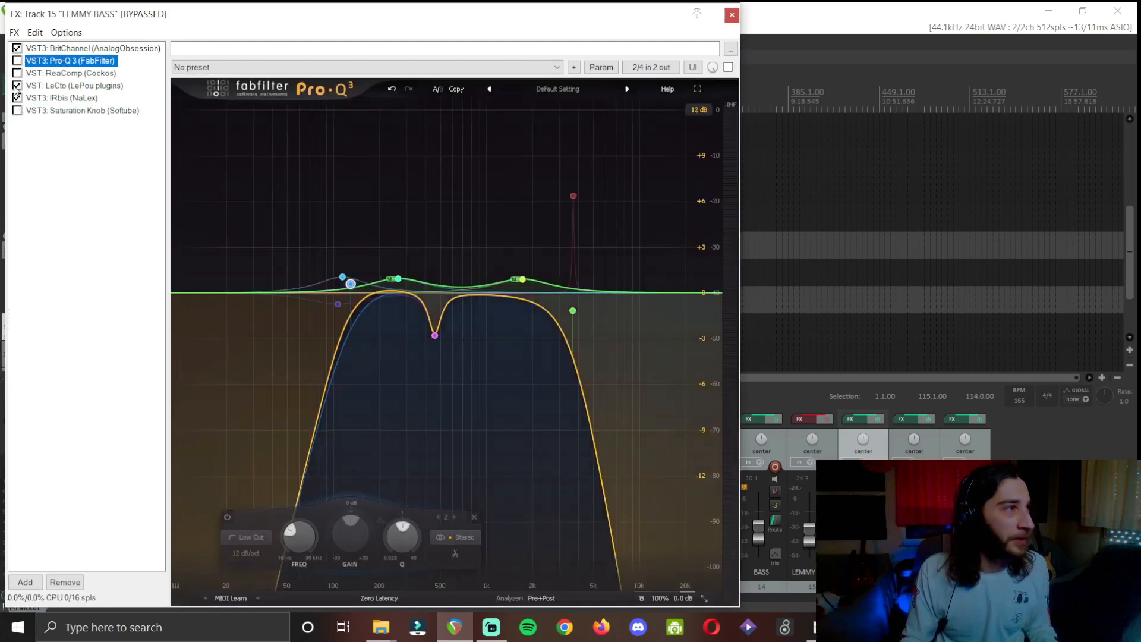
left_click(17, 48)
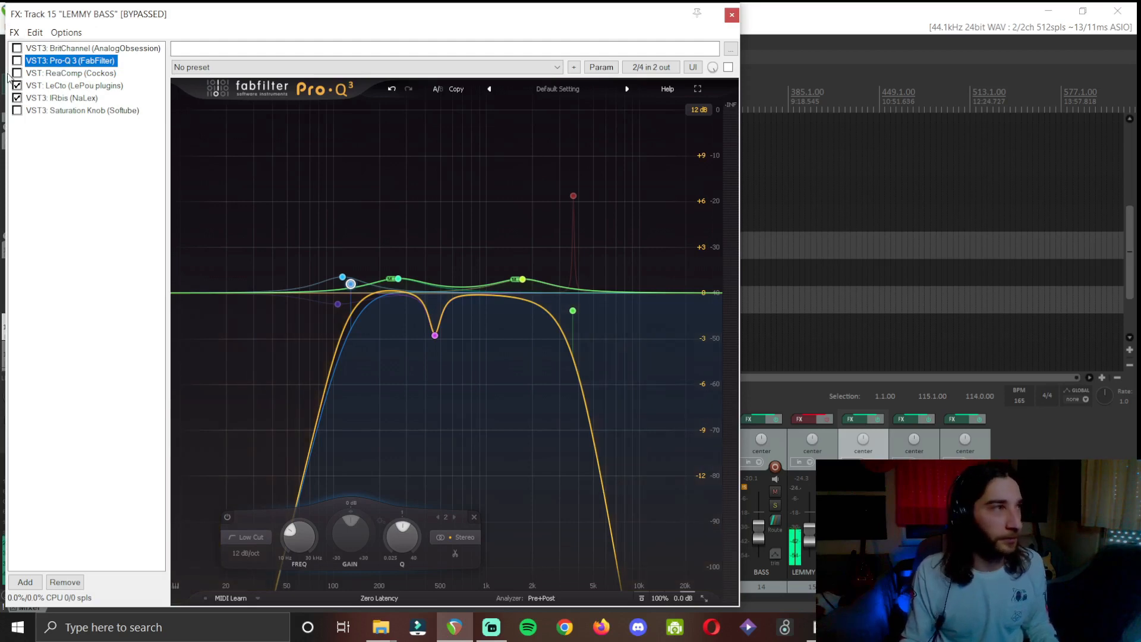
left_click(16, 85)
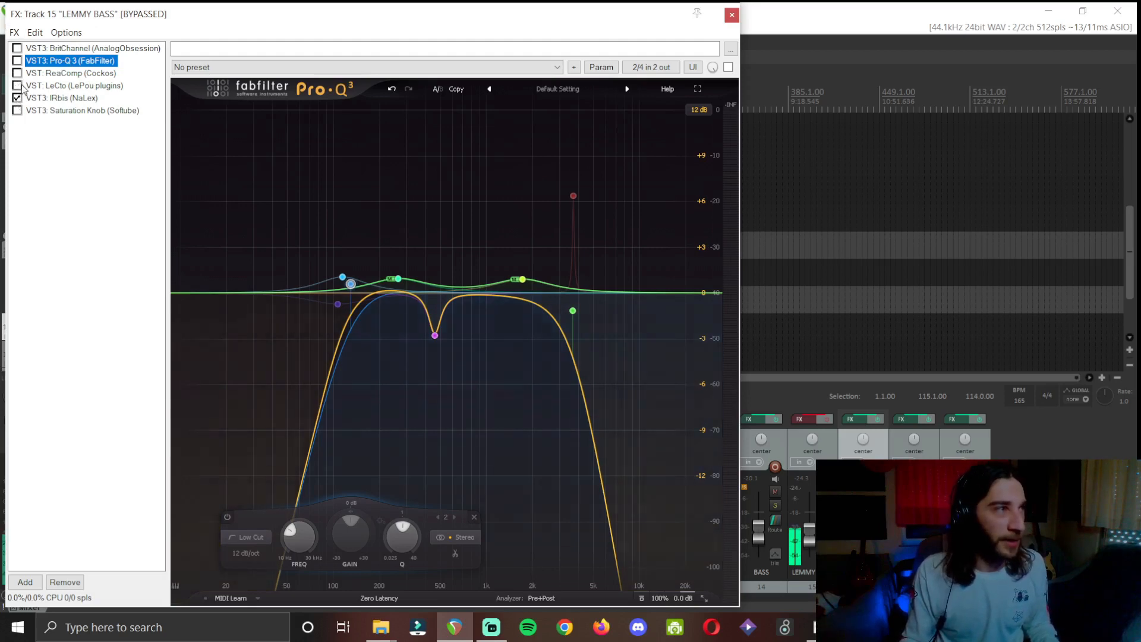
left_click(17, 98)
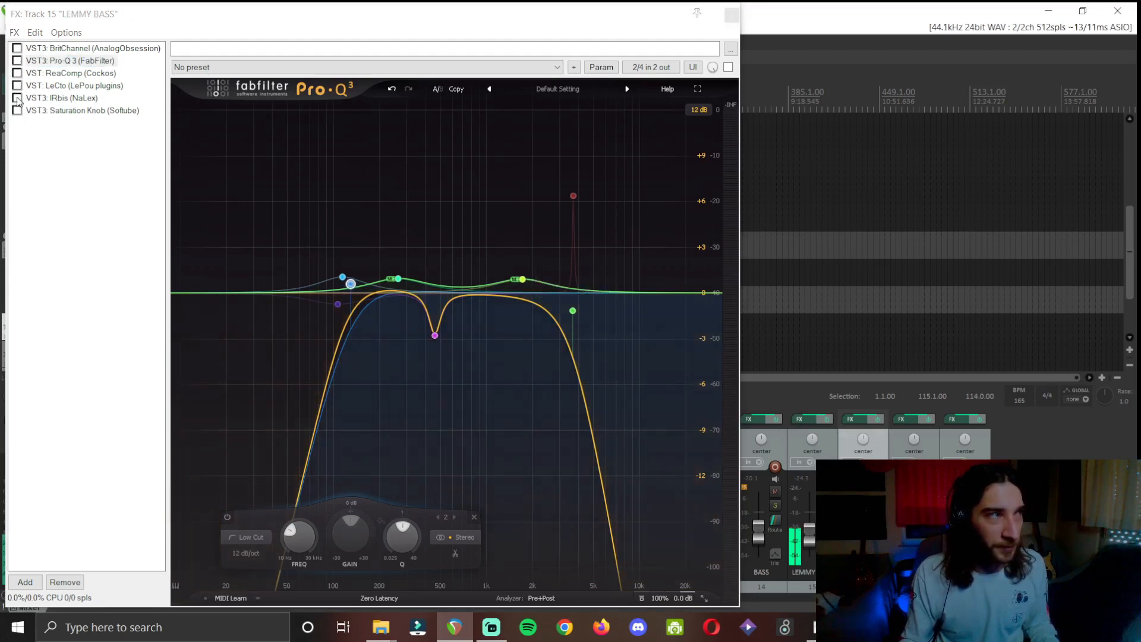
left_click(71, 61)
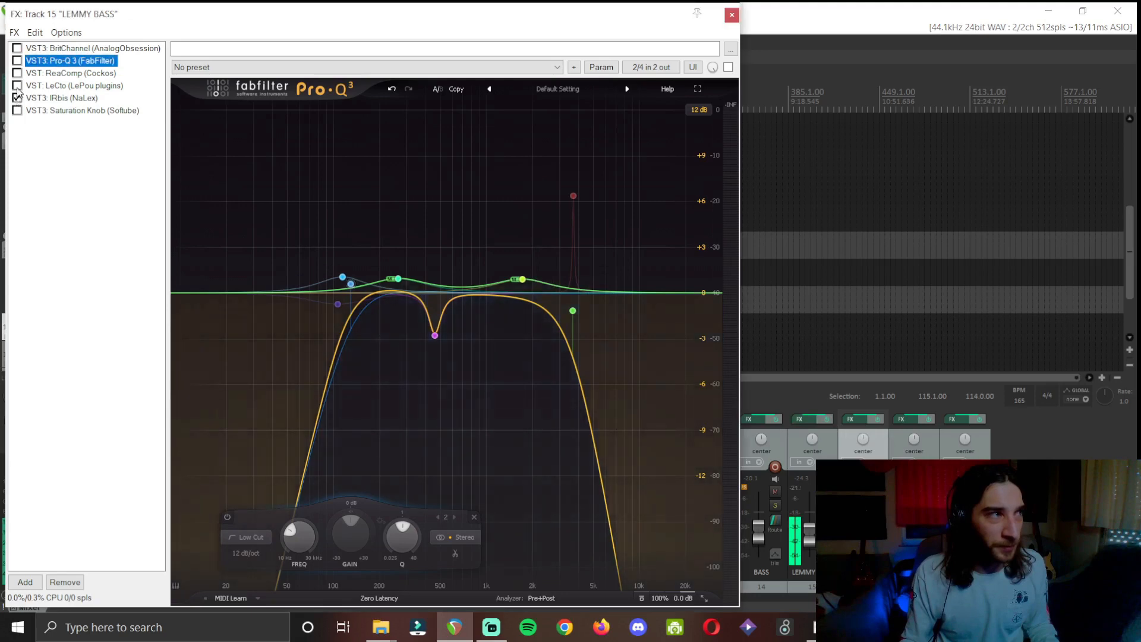
left_click(17, 98)
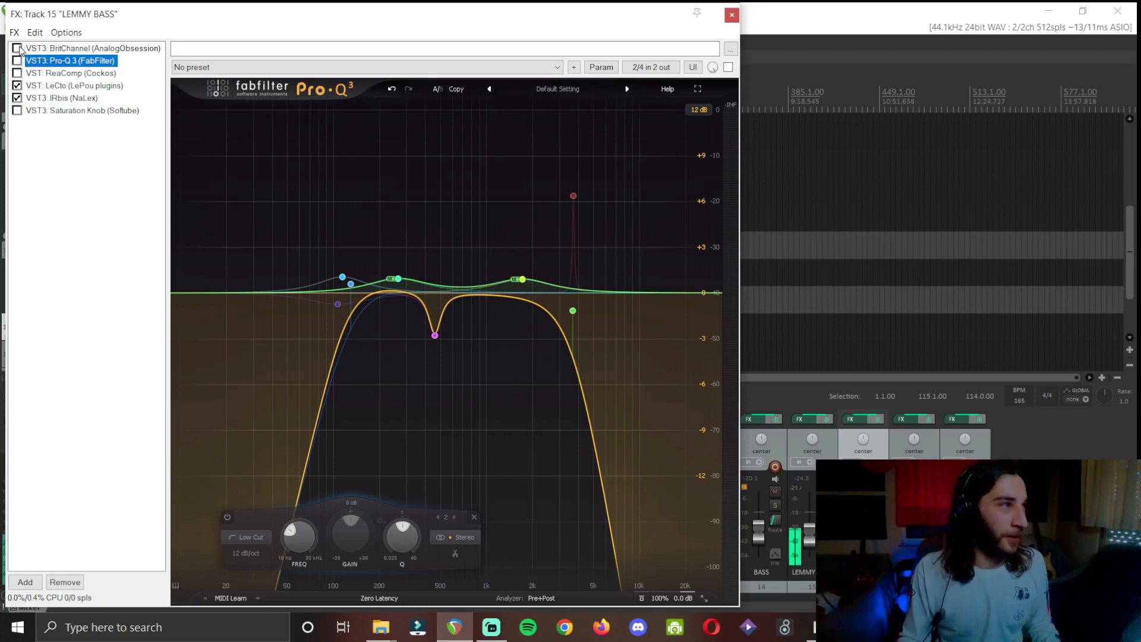
Re-enable BritChannel and Pro-Q 3 in the LEMMY BASS chain and start playback
left_click(93, 47)
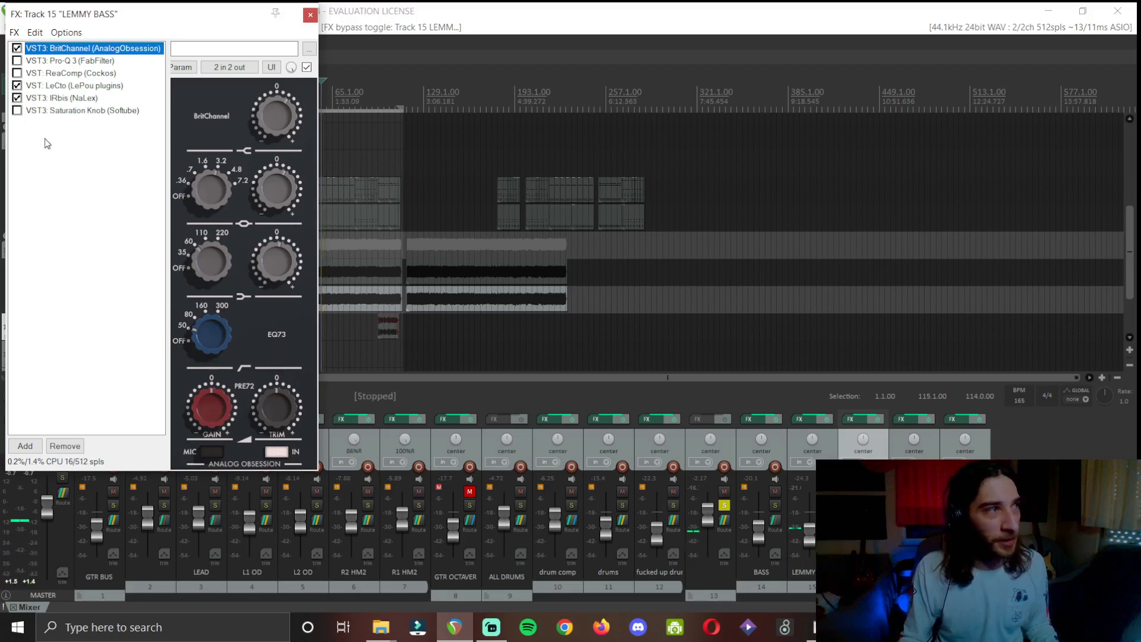
mouse_move(41, 177)
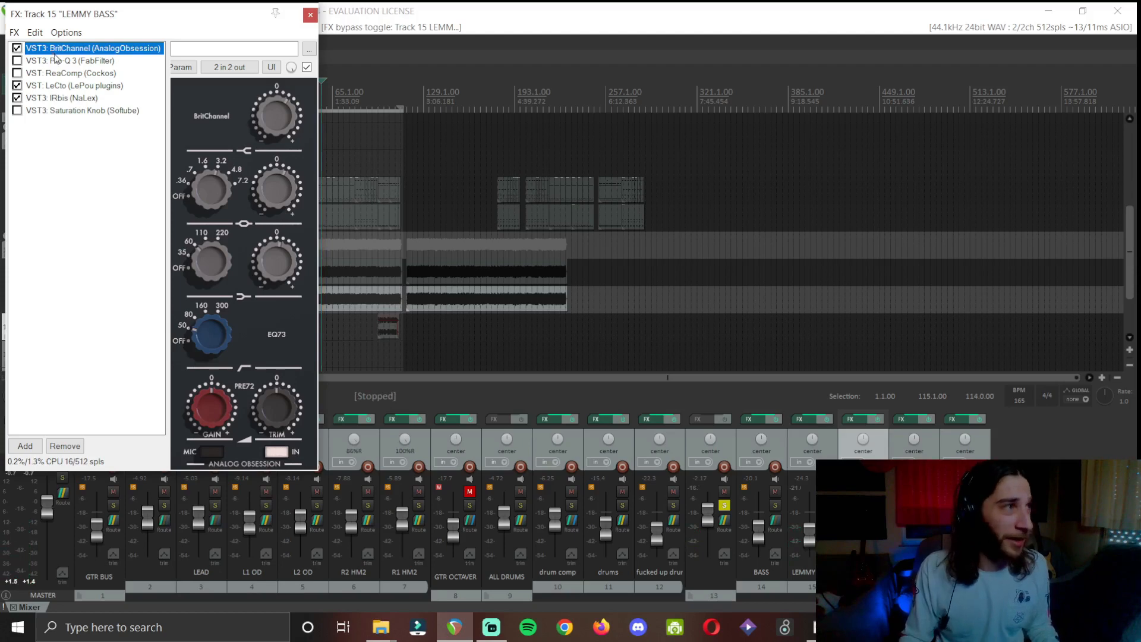
mouse_move(224, 220)
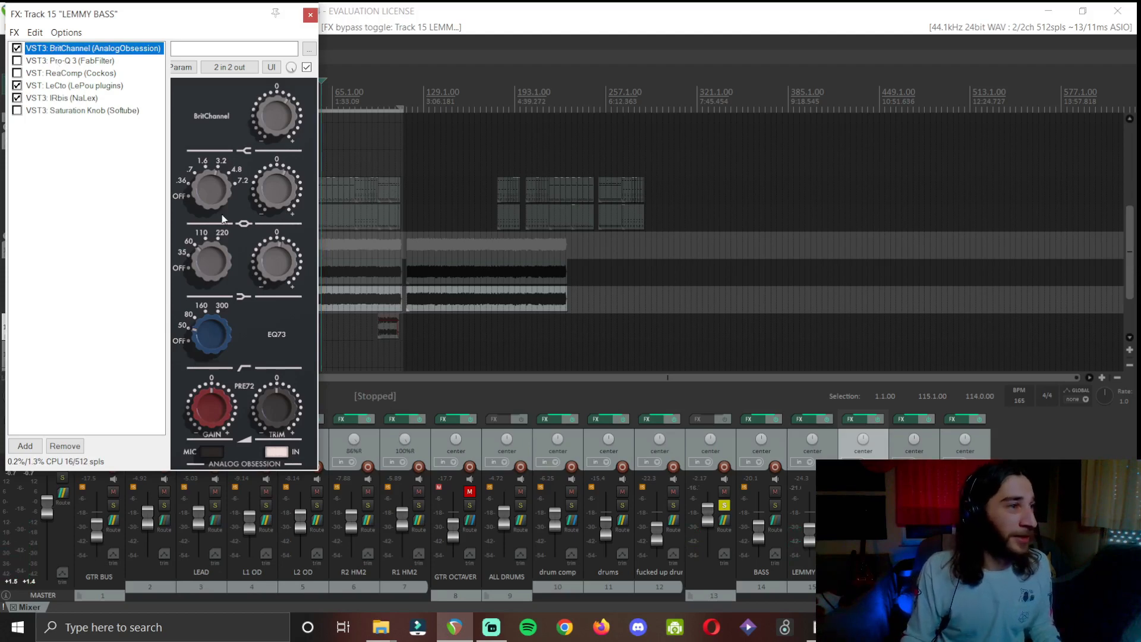
mouse_move(227, 183)
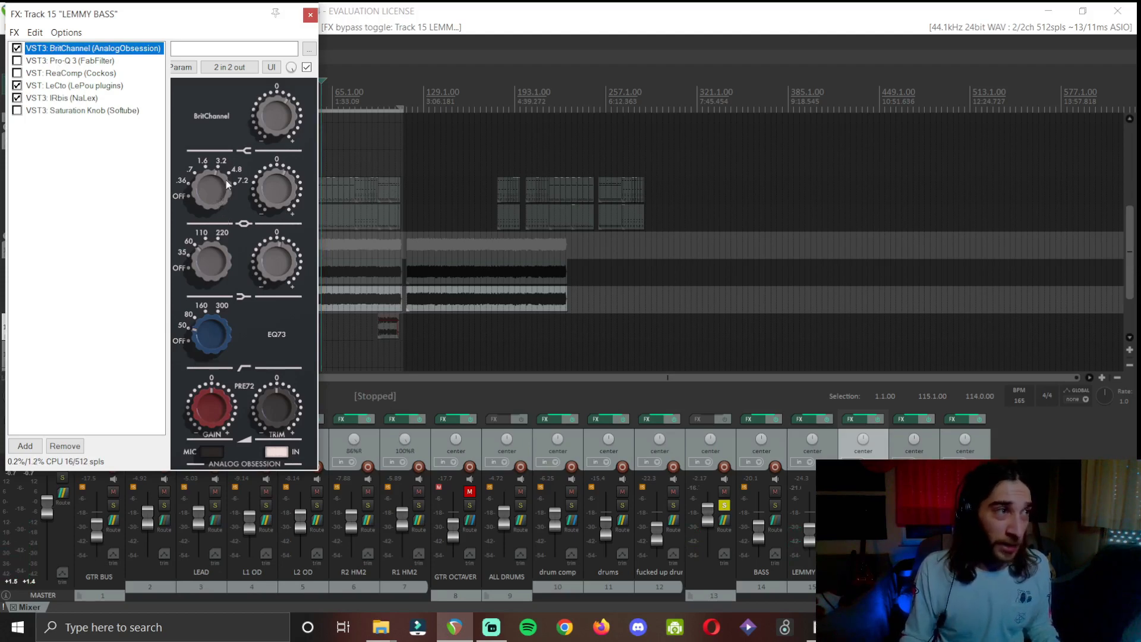
mouse_move(265, 191)
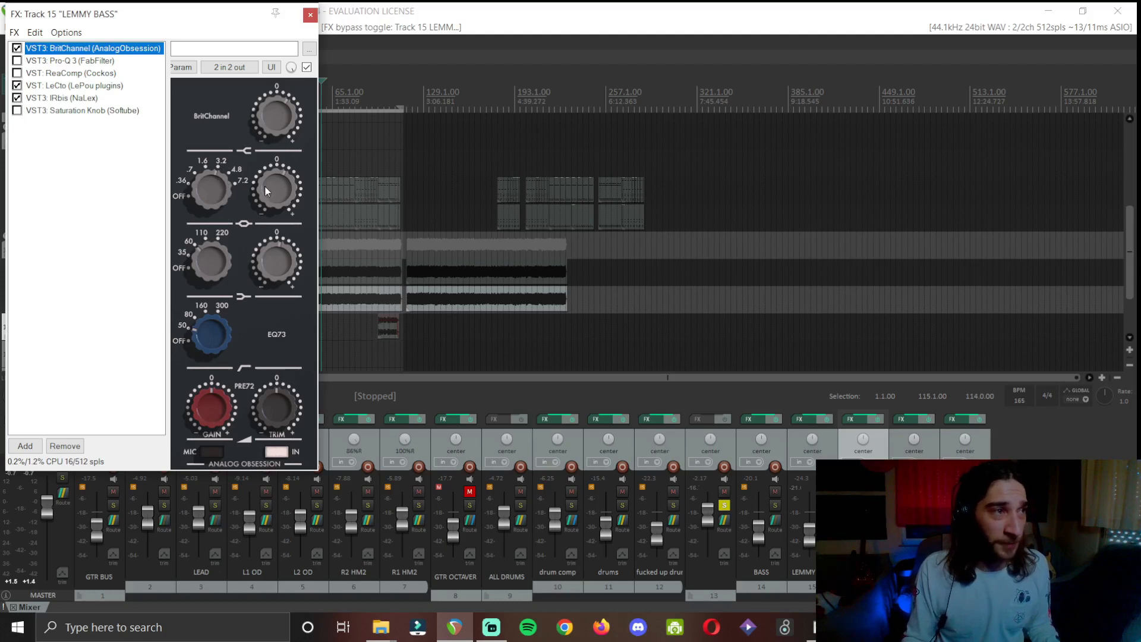
mouse_move(218, 274)
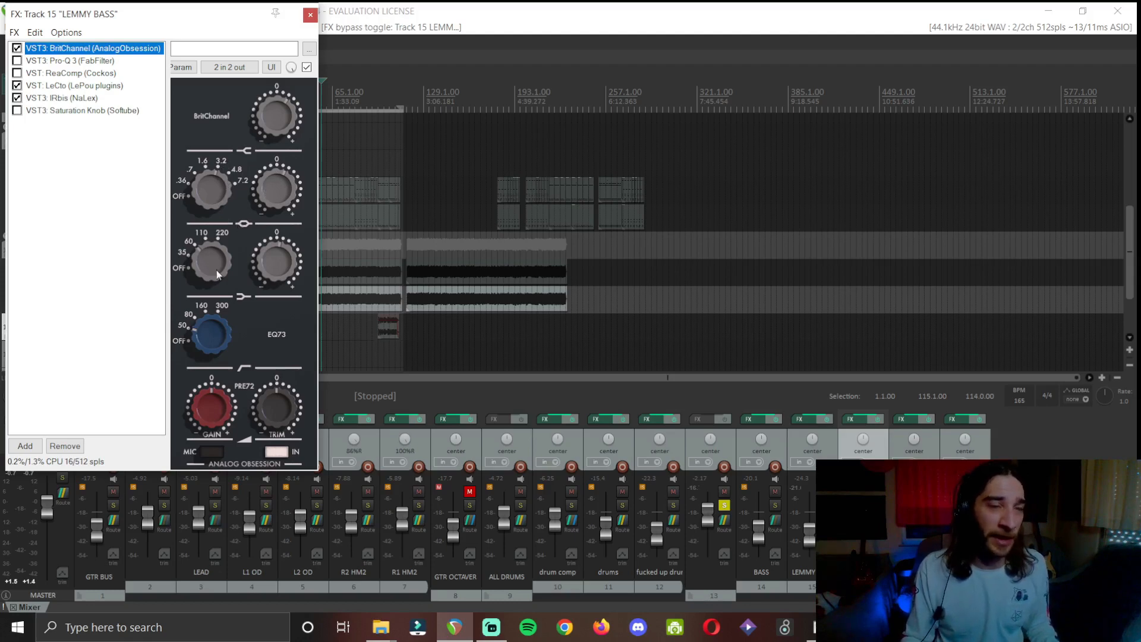
mouse_move(296, 288)
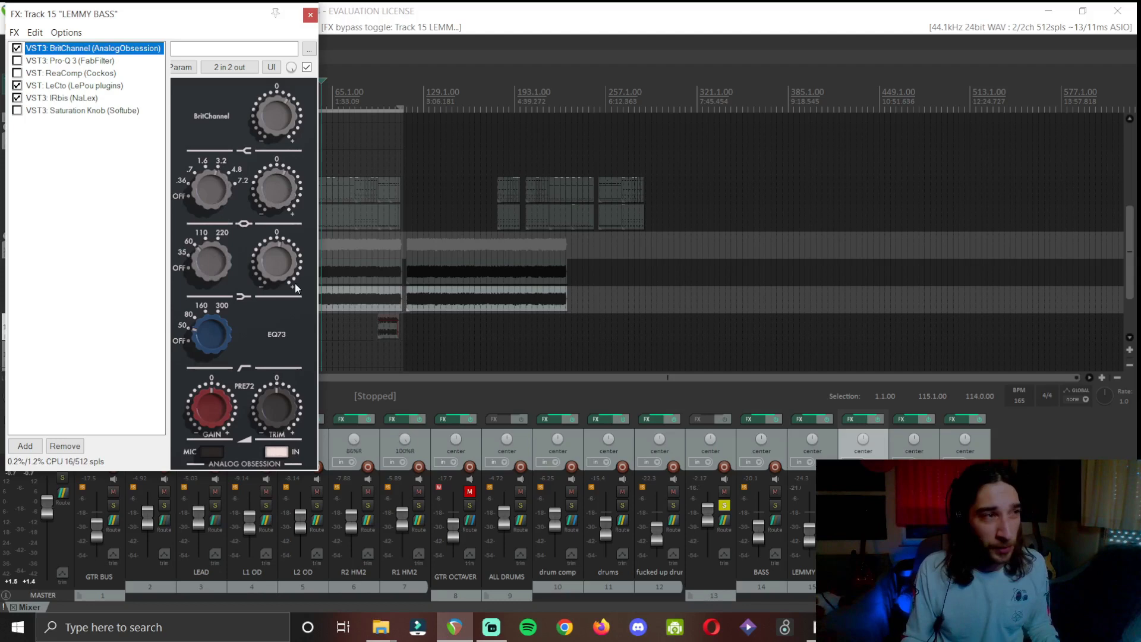
mouse_move(197, 340)
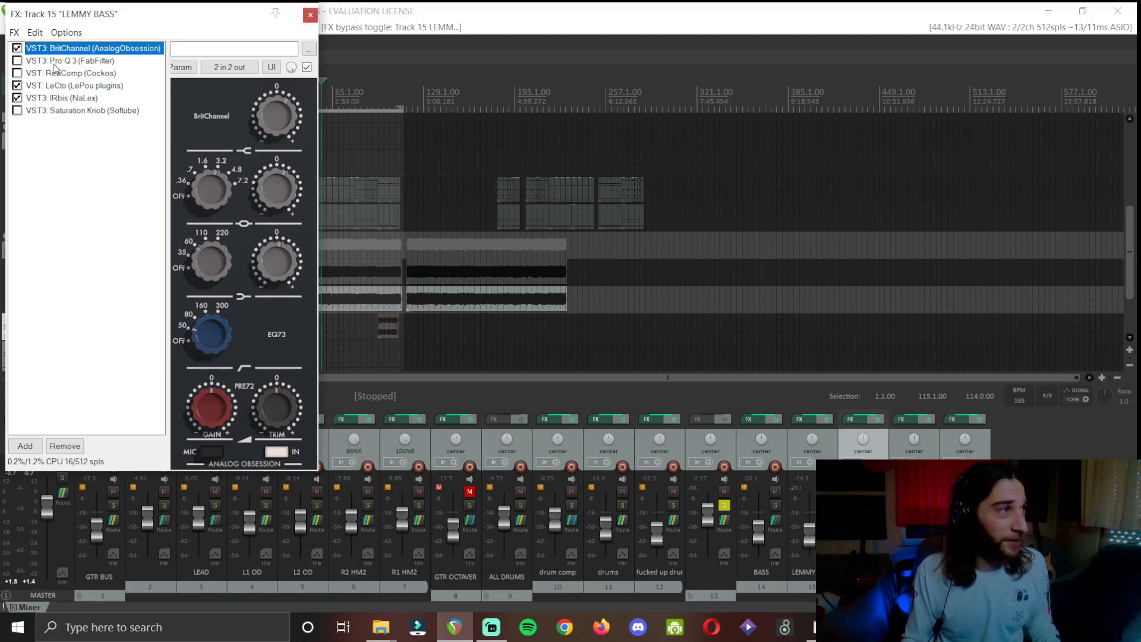
left_click(16, 60)
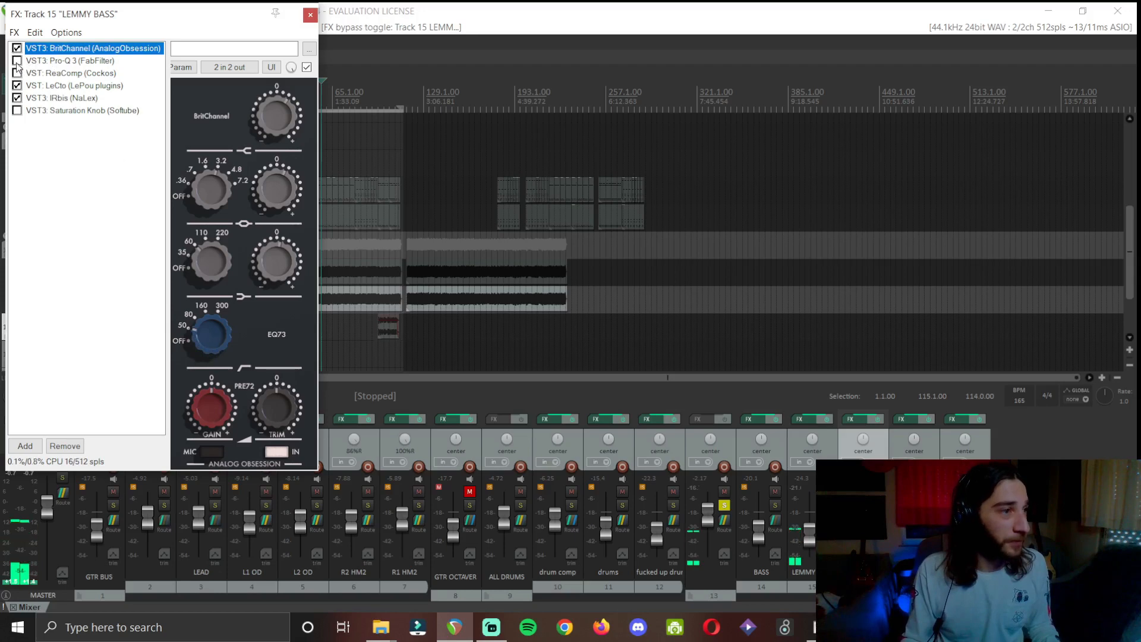
key("Space")
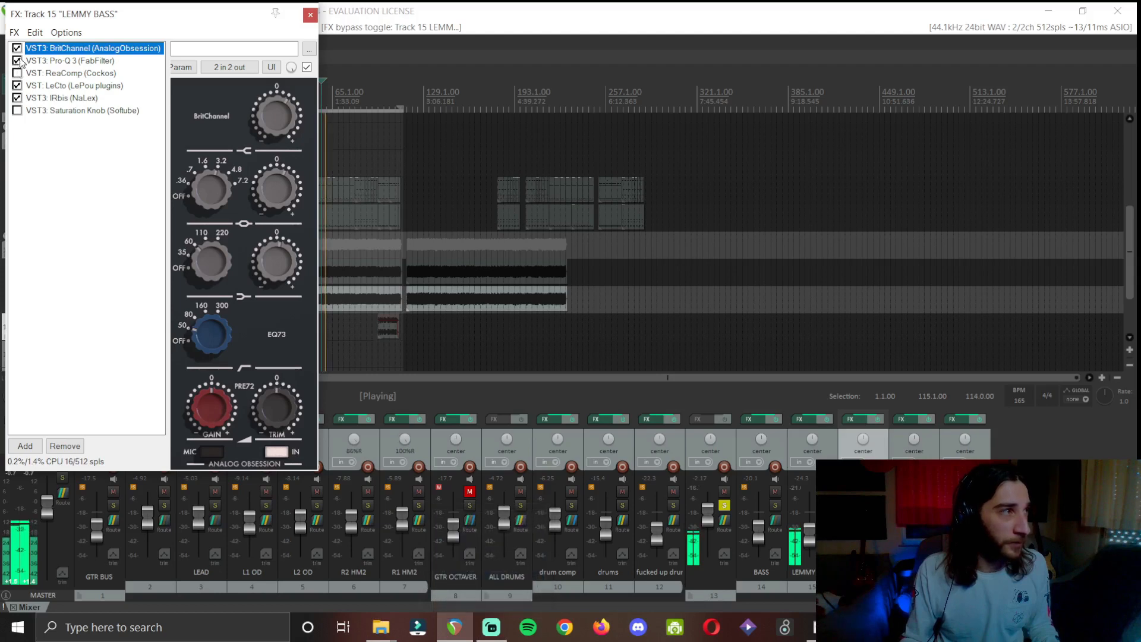
Re-enable ReaComp in the LEMMY BASS chain and display its compressor settings
left_click(70, 61)
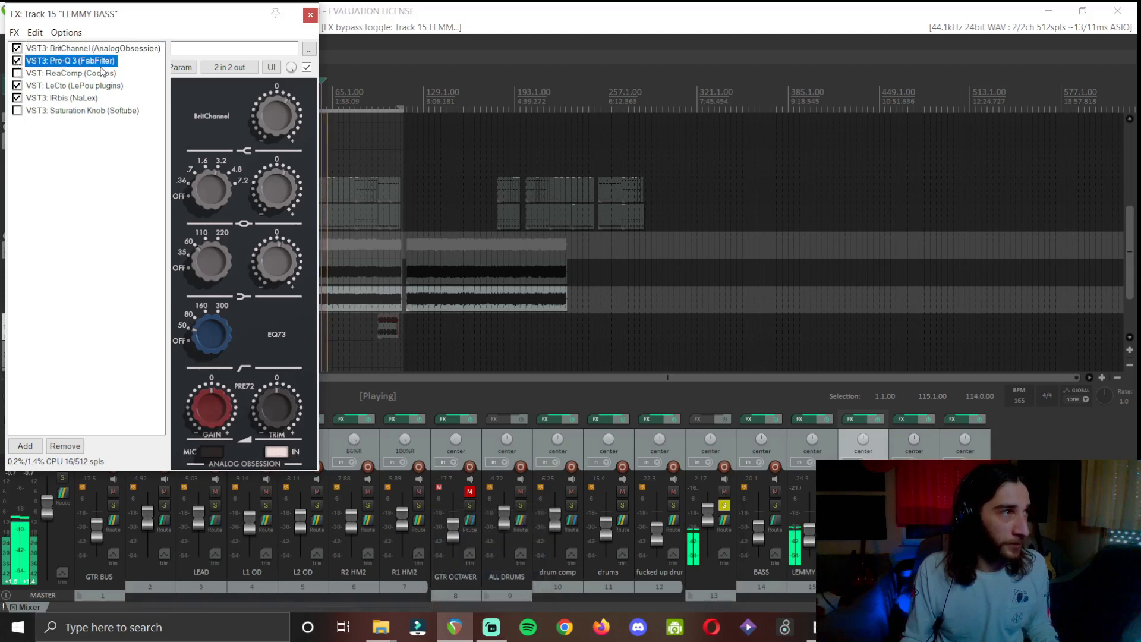
left_click(70, 60)
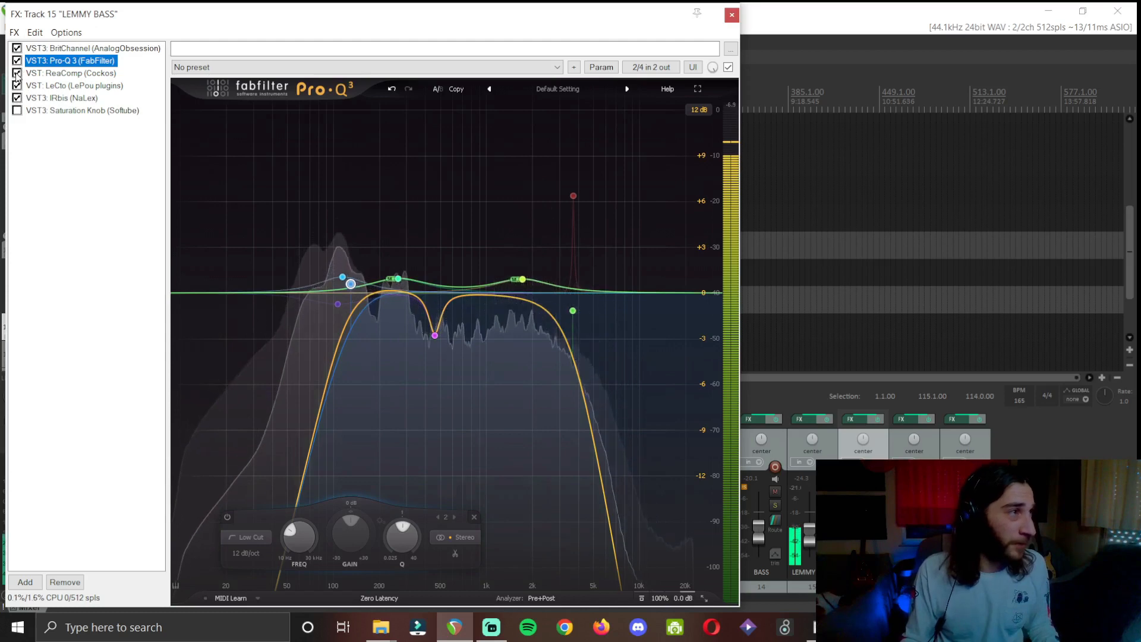
left_click(70, 72)
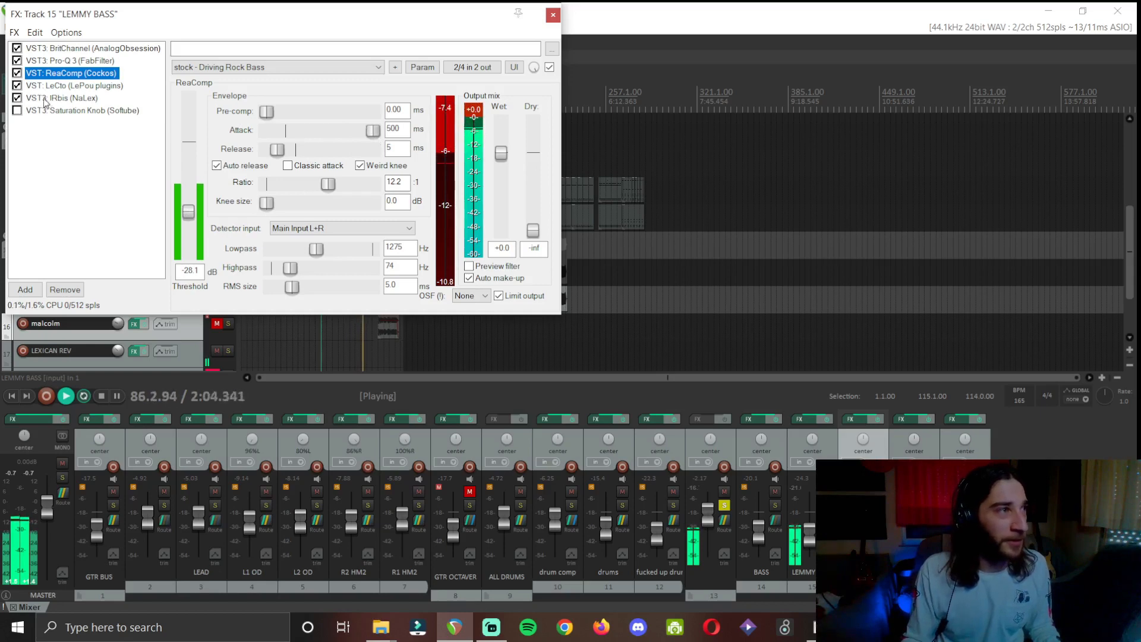
Turn on the Softube Saturation Knob after LeCto, then close the LEMMY BASS FX chain
left_click(74, 85)
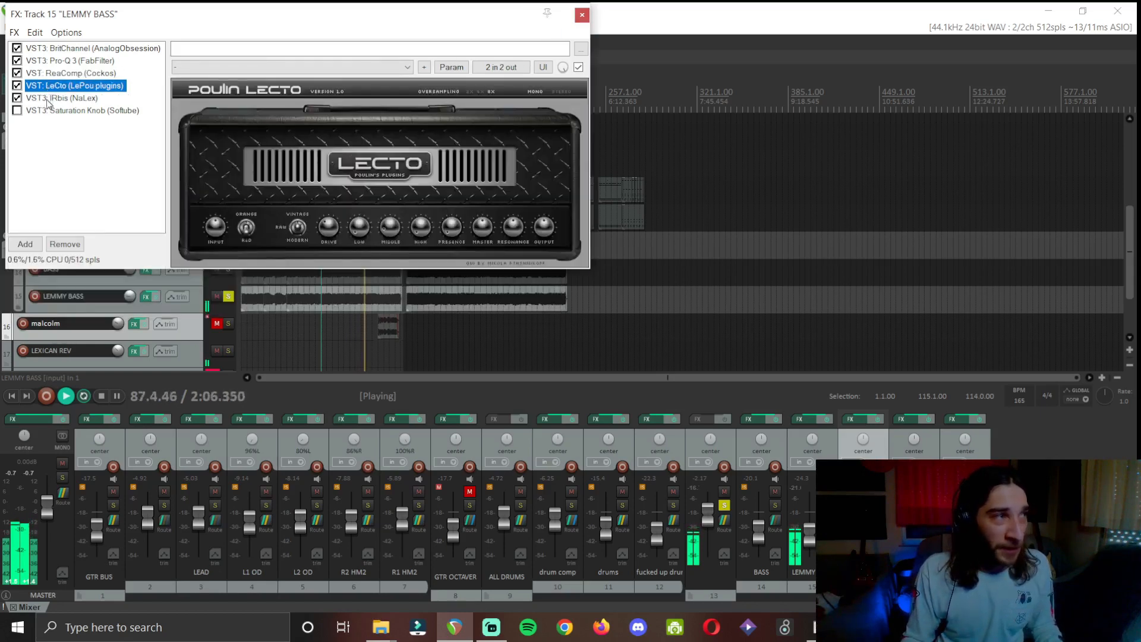
left_click(87, 110)
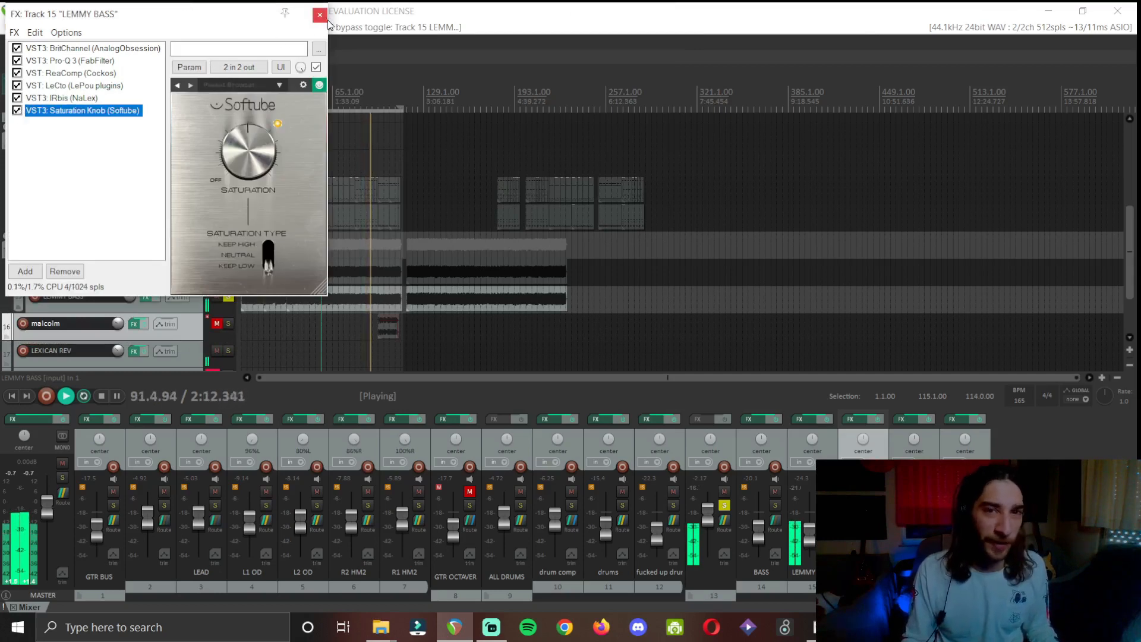
left_click(319, 15)
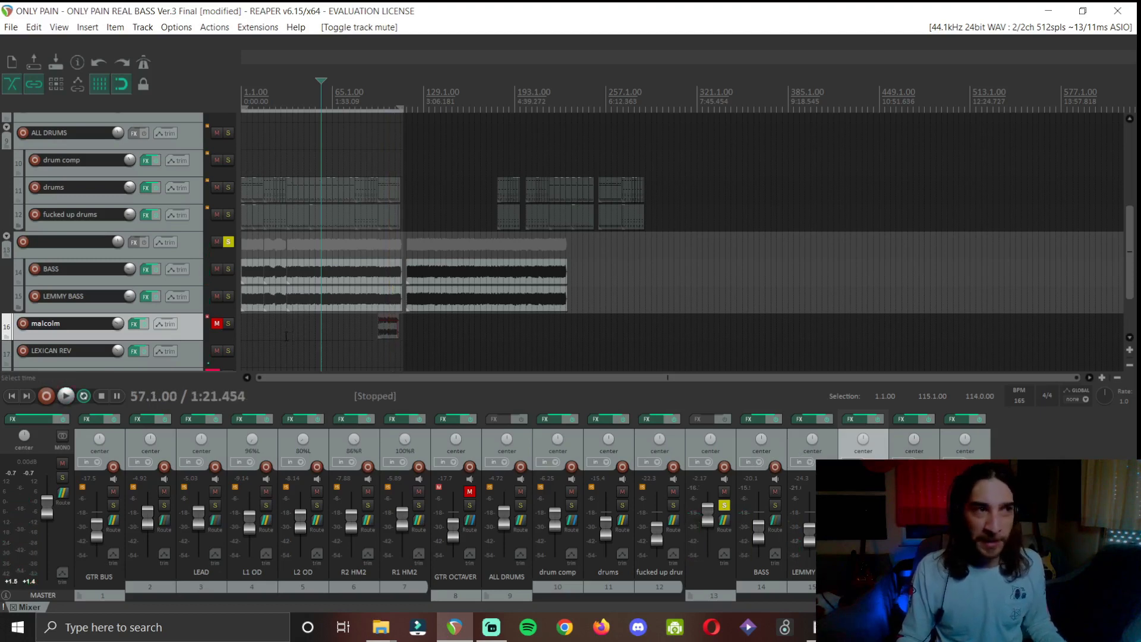
Move the playhead earlier and solo ALL DRUMS and GTR BUS alongside the bass
left_click(286, 80)
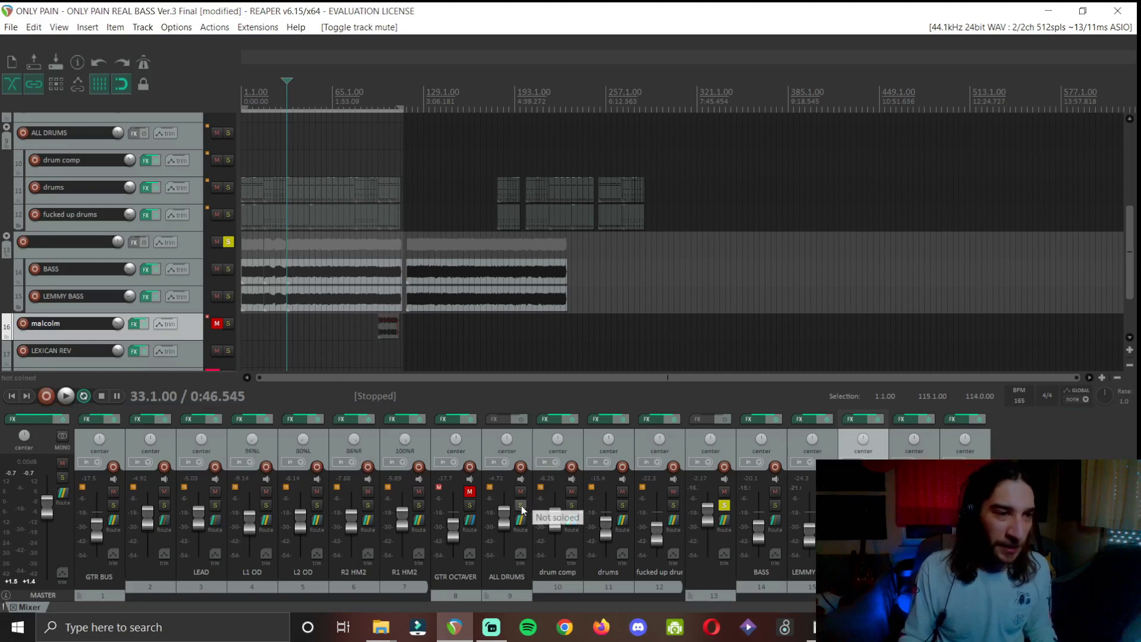
left_click(229, 133)
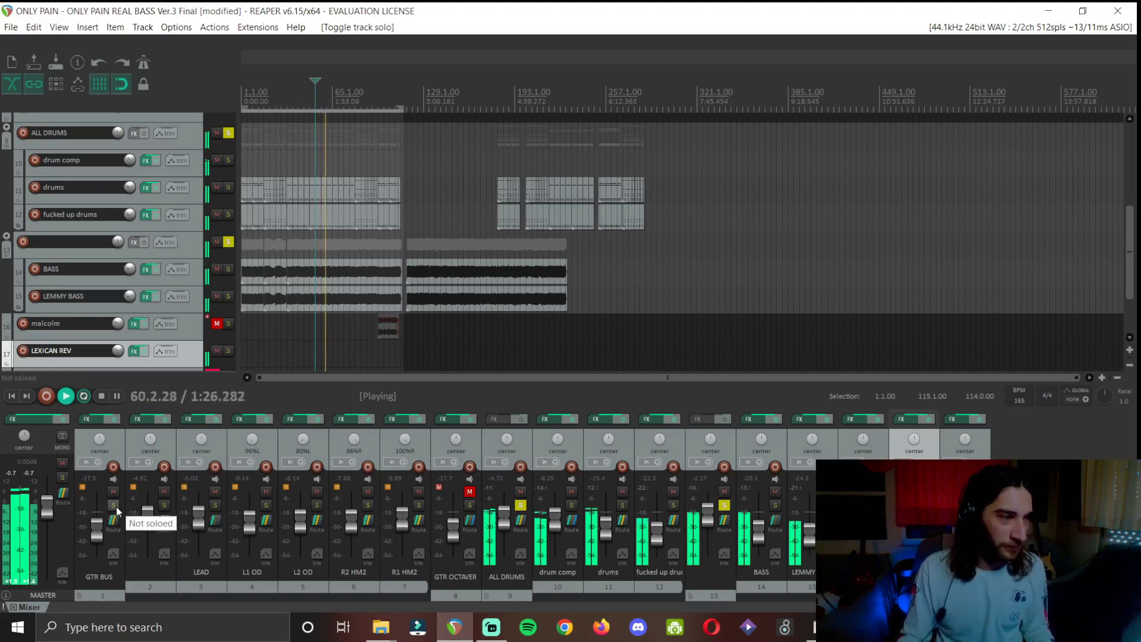
left_click(112, 505)
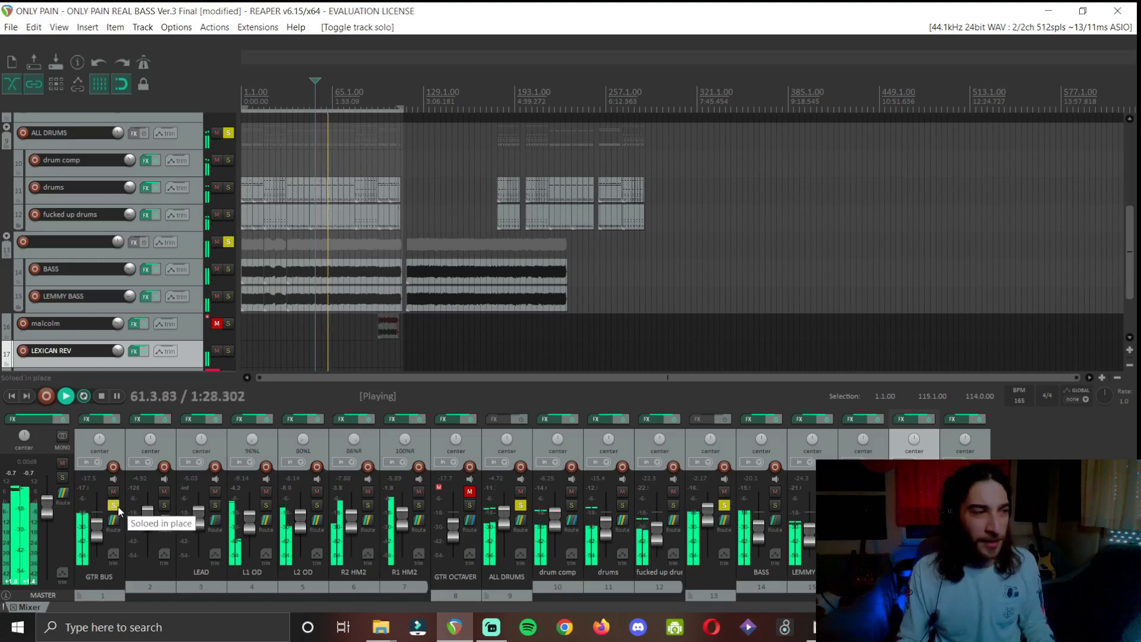
mouse_move(11, 395)
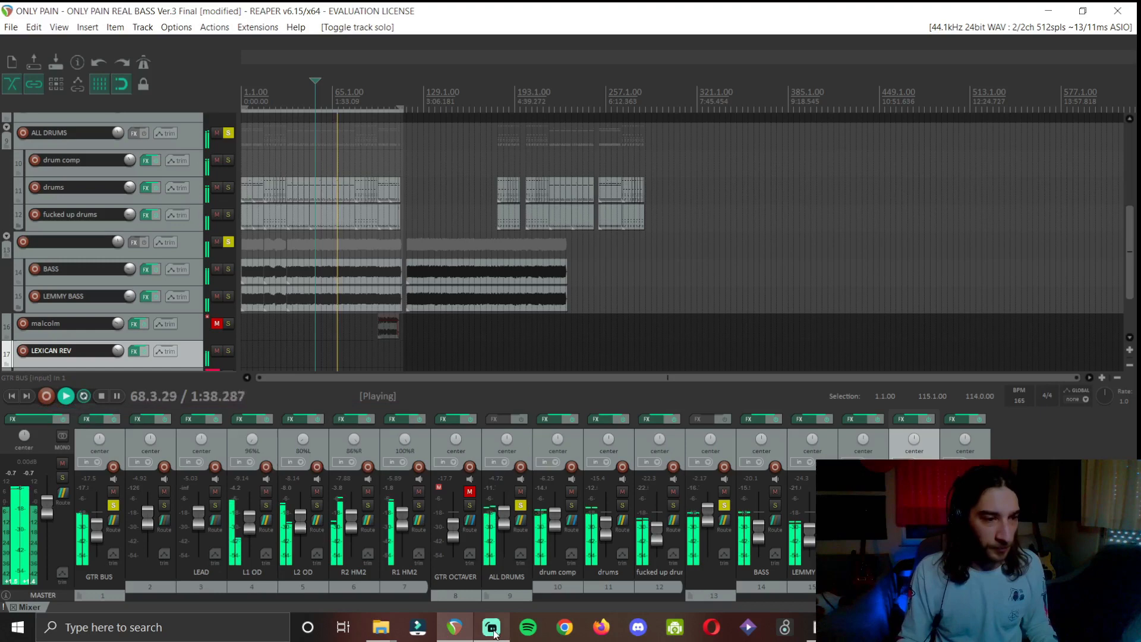
mouse_move(414, 473)
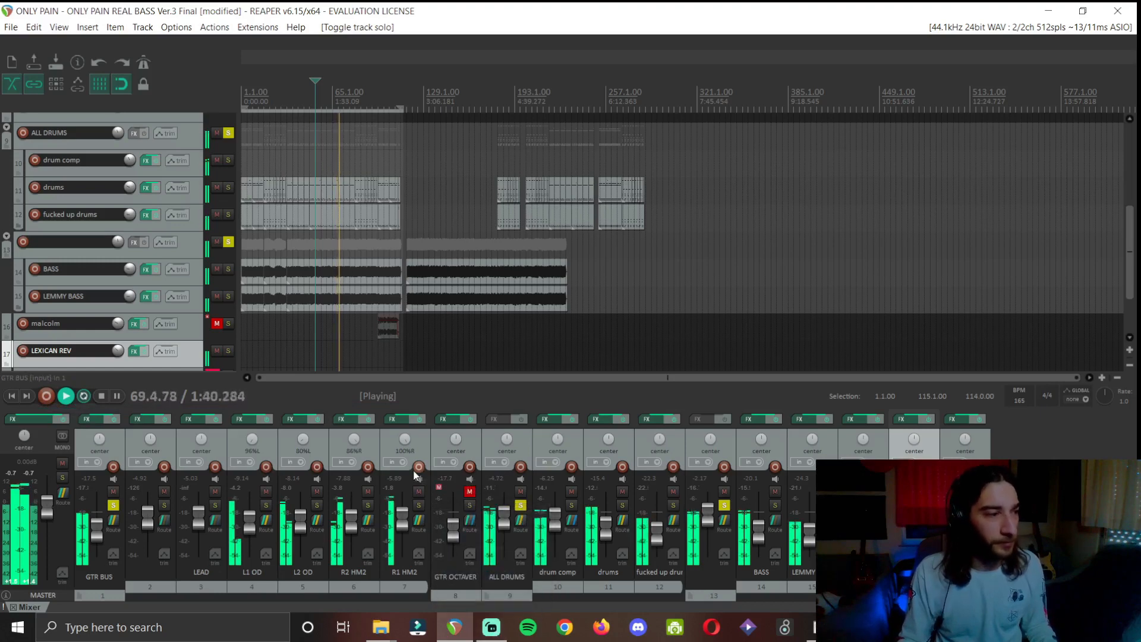